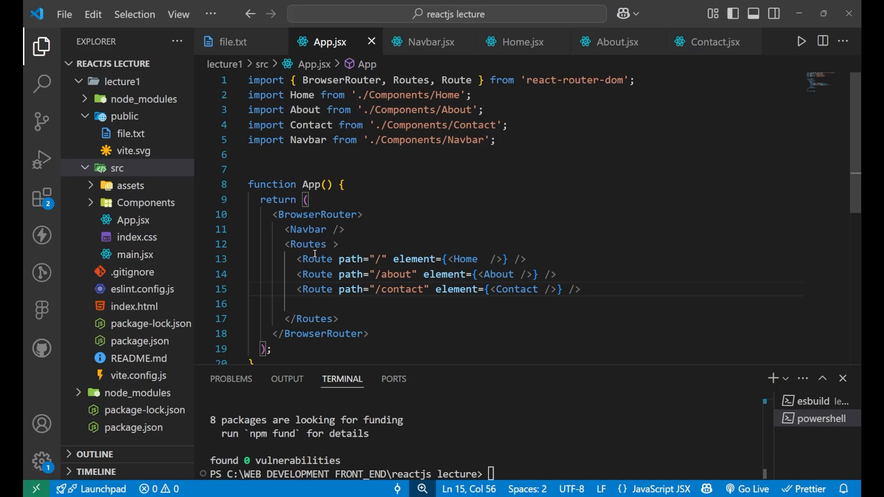
mouse_move(427, 304)
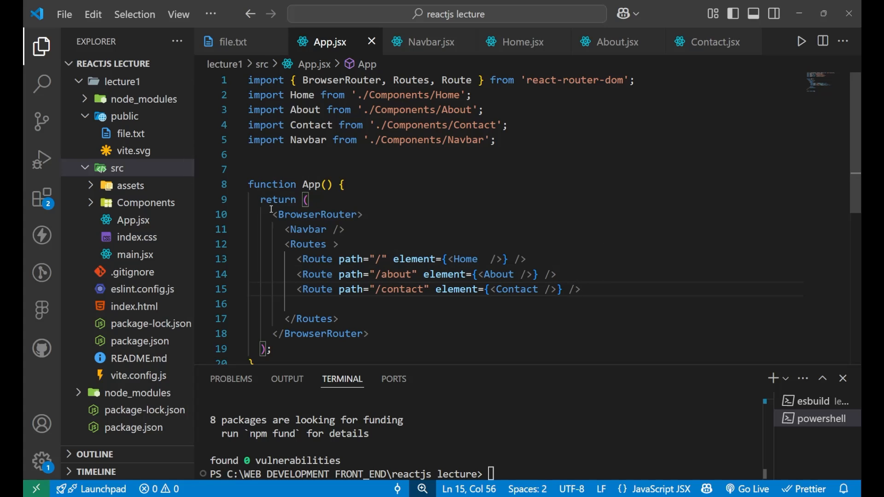
mouse_move(286, 229)
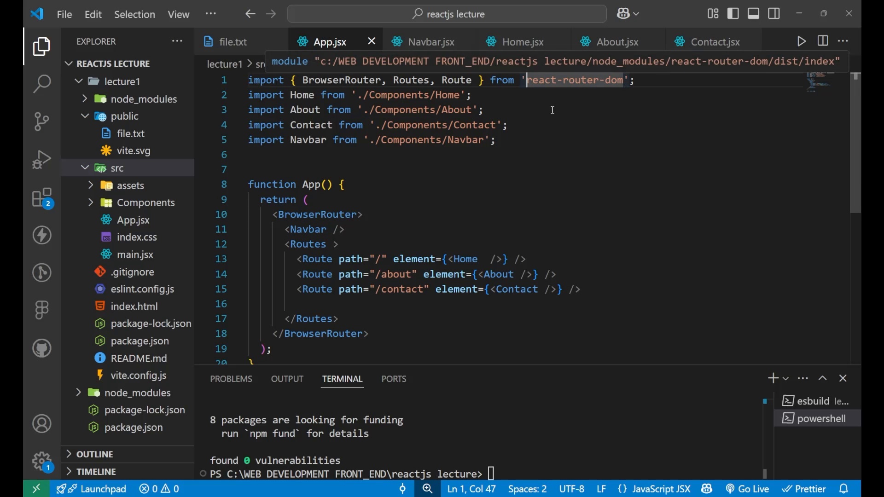
Review App.jsx's react-router-dom import, BrowserRouter wrapper, Route paths and About route
double_click(317, 214)
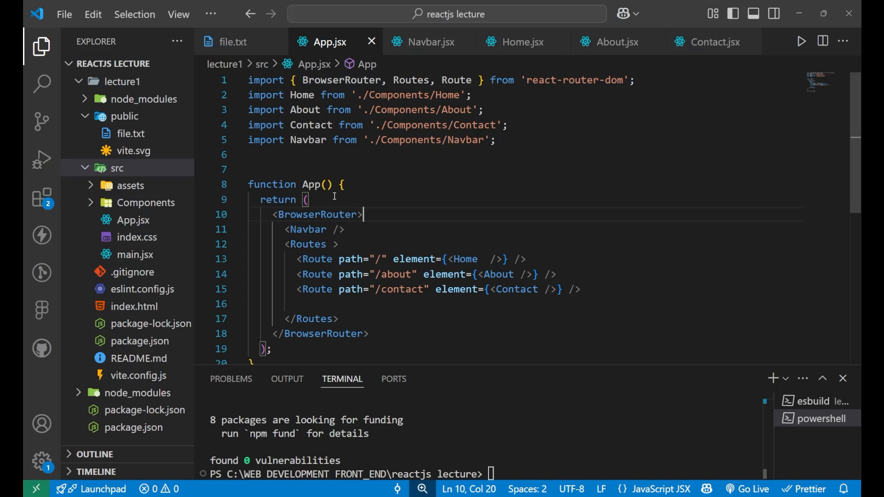
double_click(307, 229)
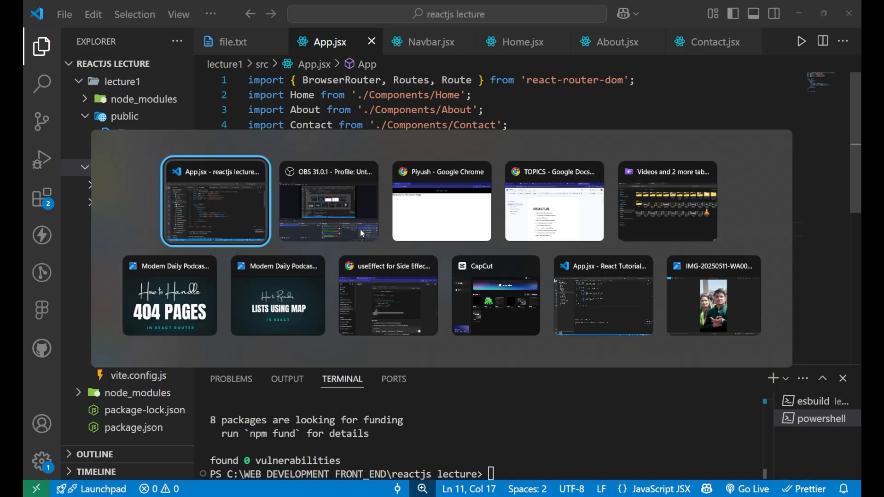
click(441, 201)
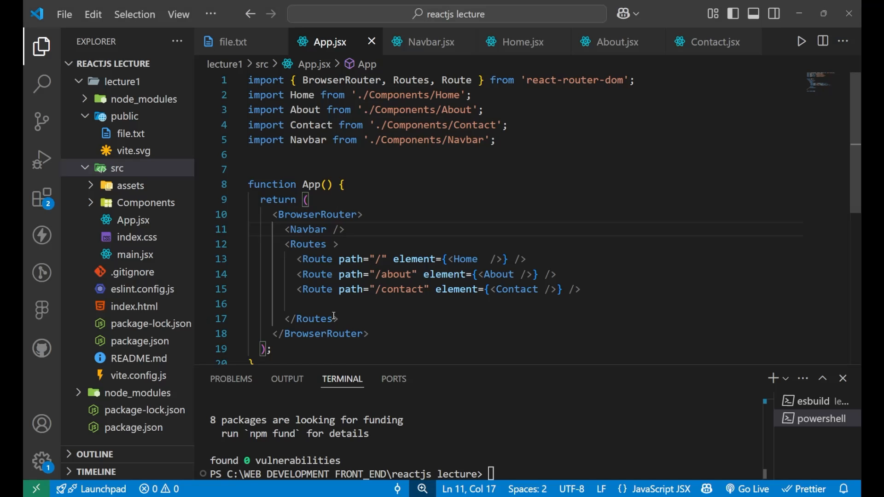
double_click(308, 218)
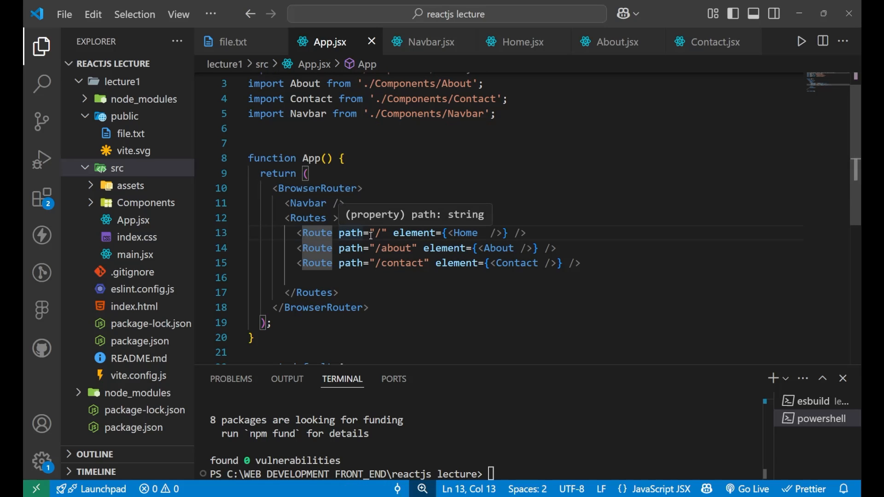
mouse_move(368, 253)
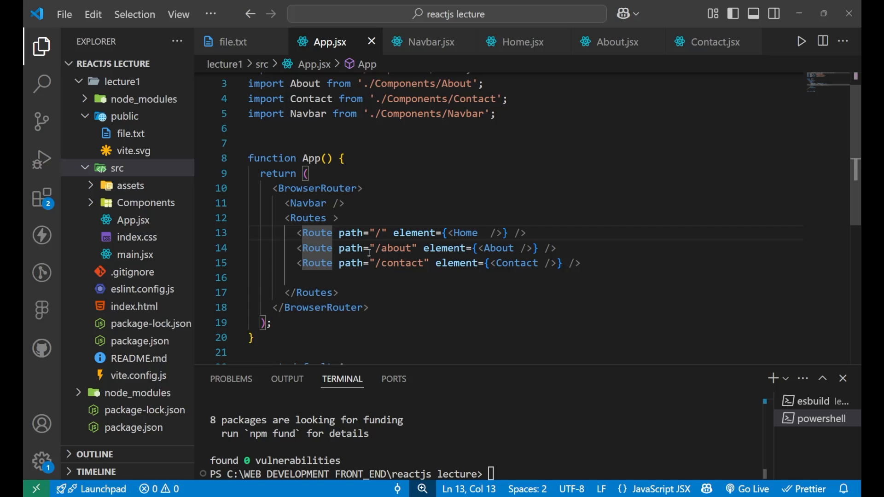
double_click(462, 232)
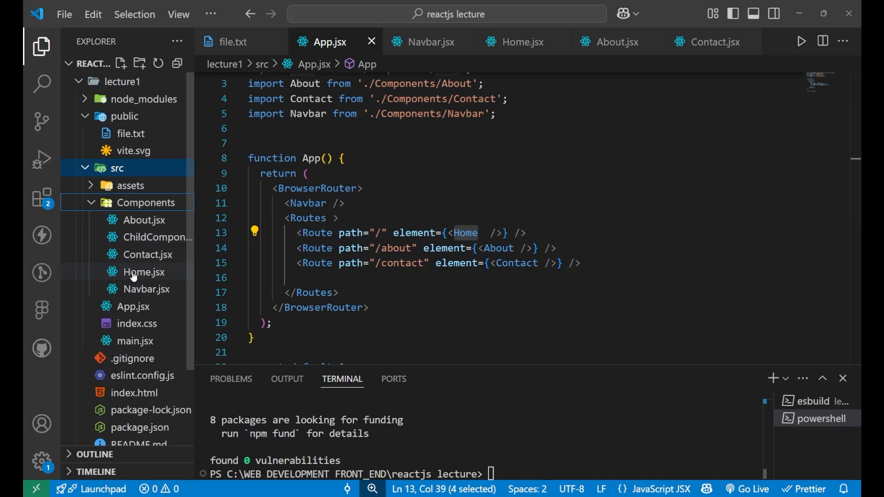
click(143, 271)
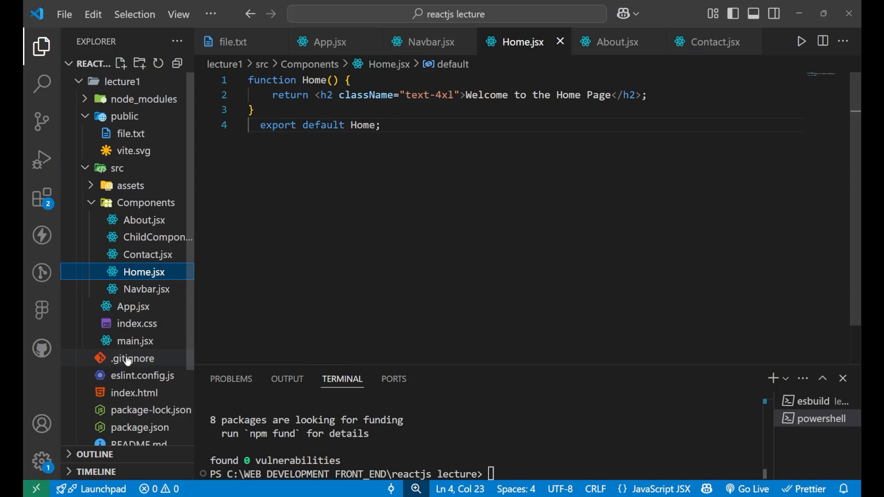
click(134, 306)
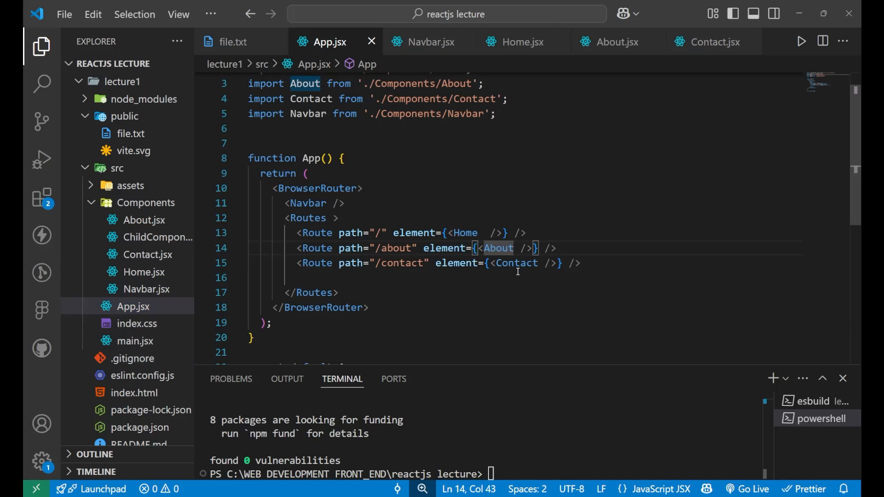
double_click(515, 264)
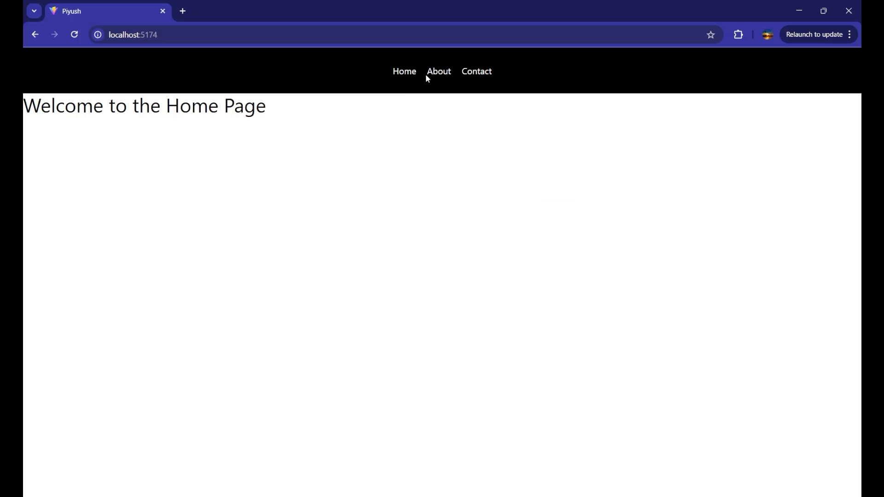
mouse_move(438, 71)
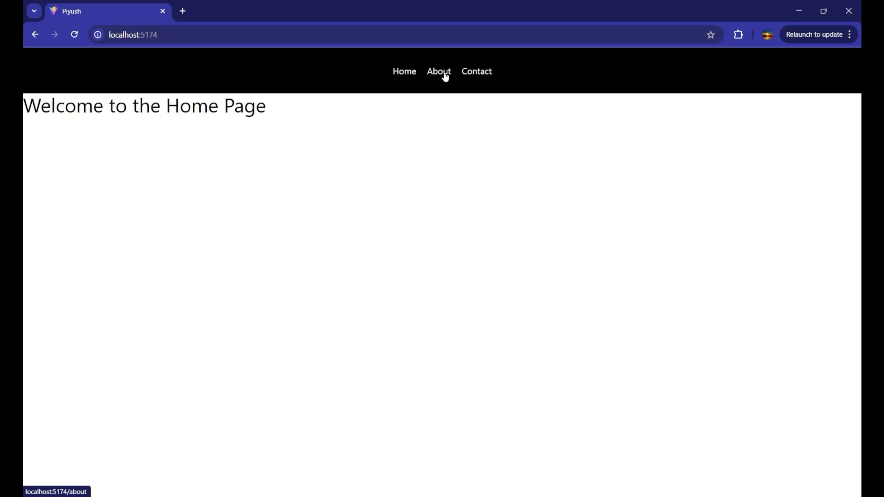
Visit the app's About page at /about, then its Contact page at /contact
click(439, 72)
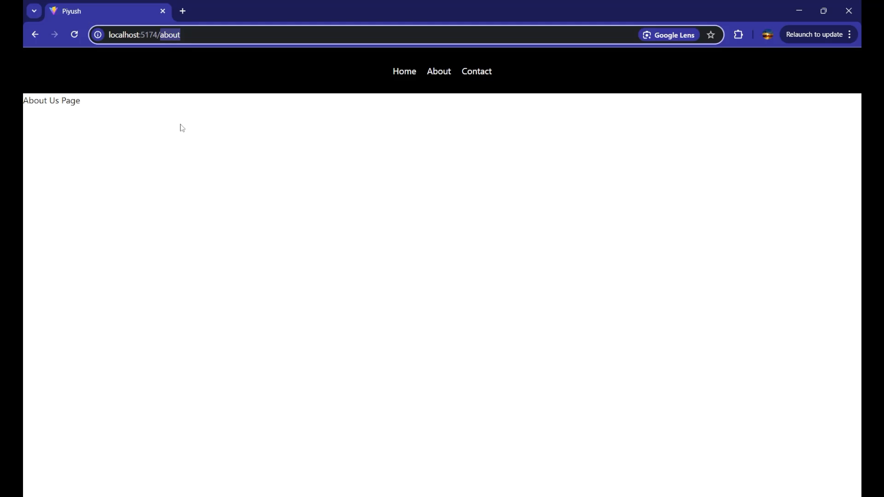
mouse_move(476, 71)
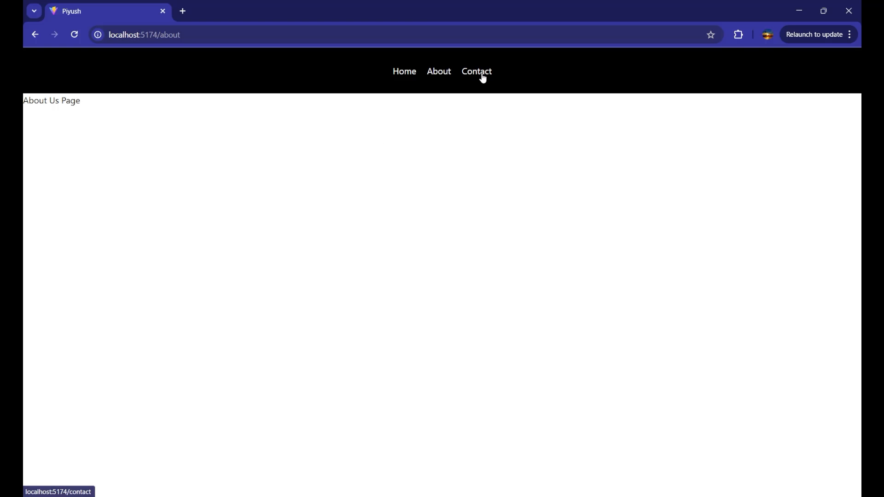
click(475, 71)
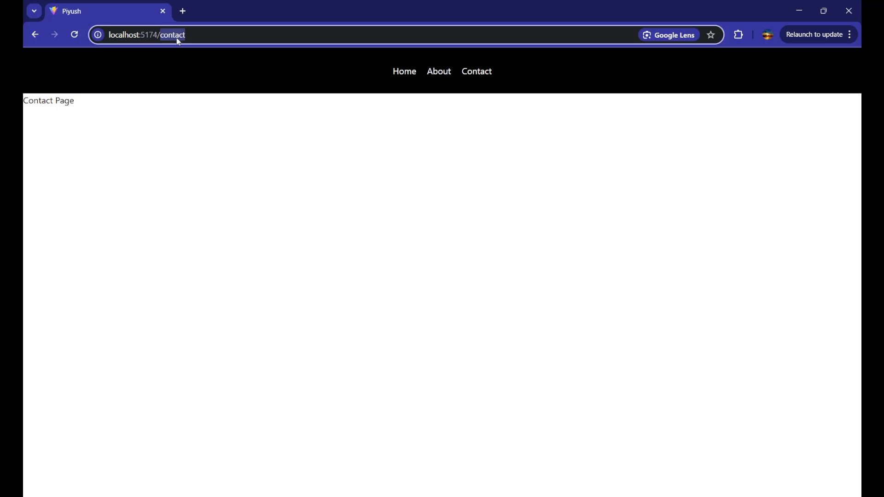
key(alt+tab)
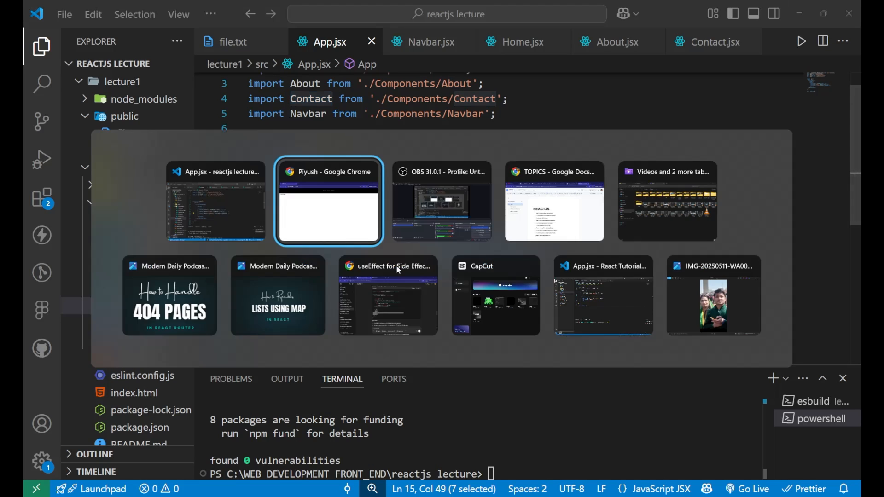
Load localhost:5174/profile in Chrome, which shows only the navbar over an empty page
click(329, 201)
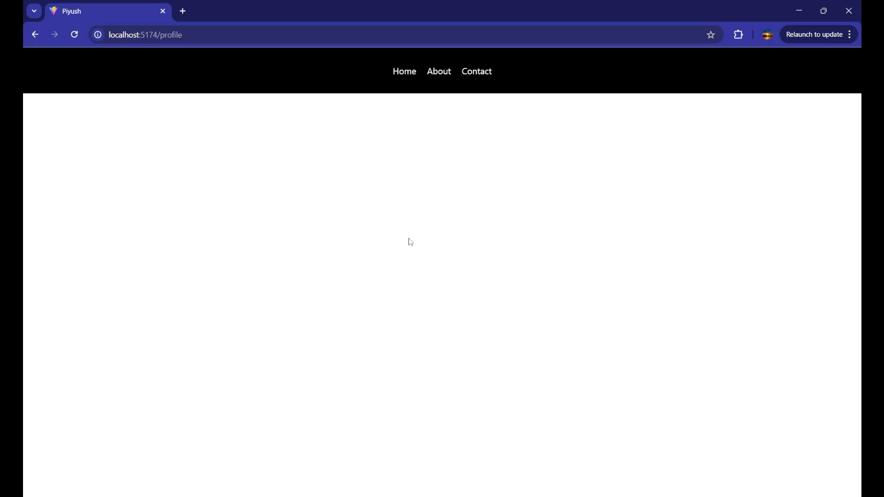
mouse_move(256, 83)
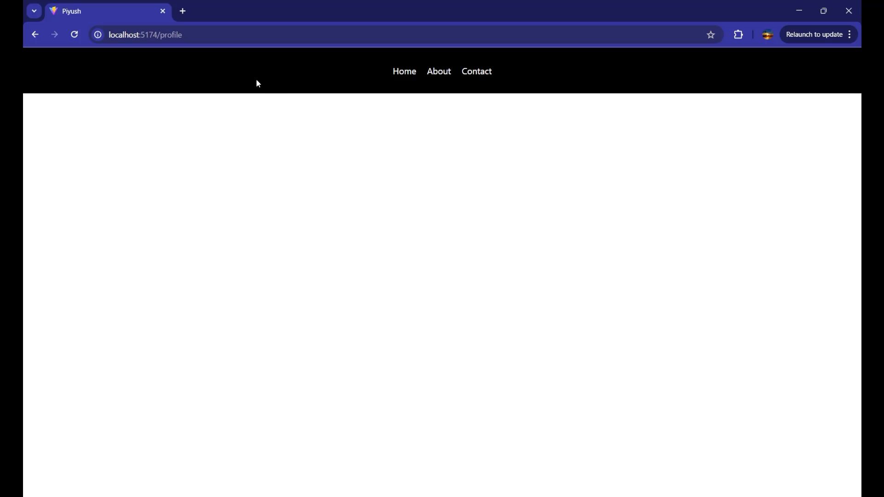
mouse_move(429, 189)
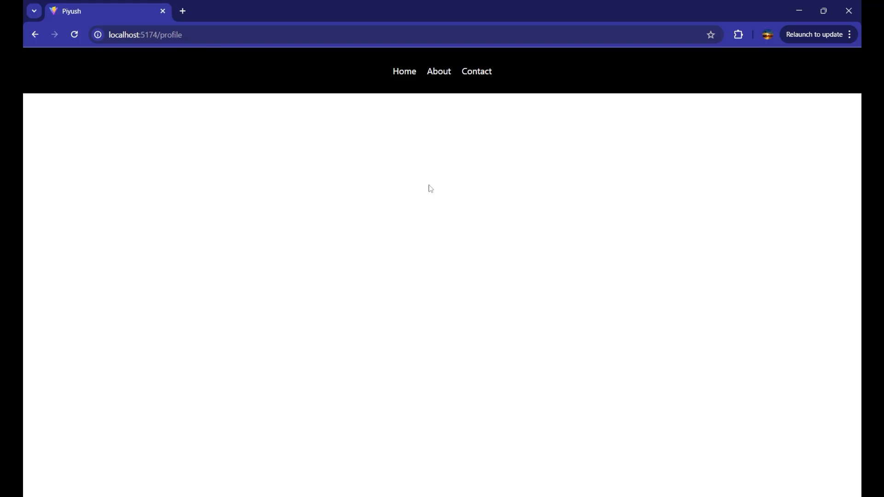
mouse_move(304, 204)
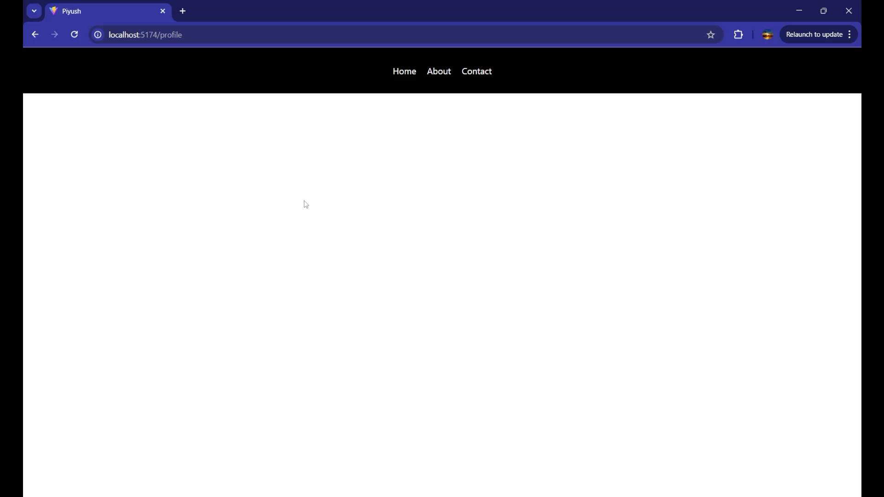
mouse_move(314, 241)
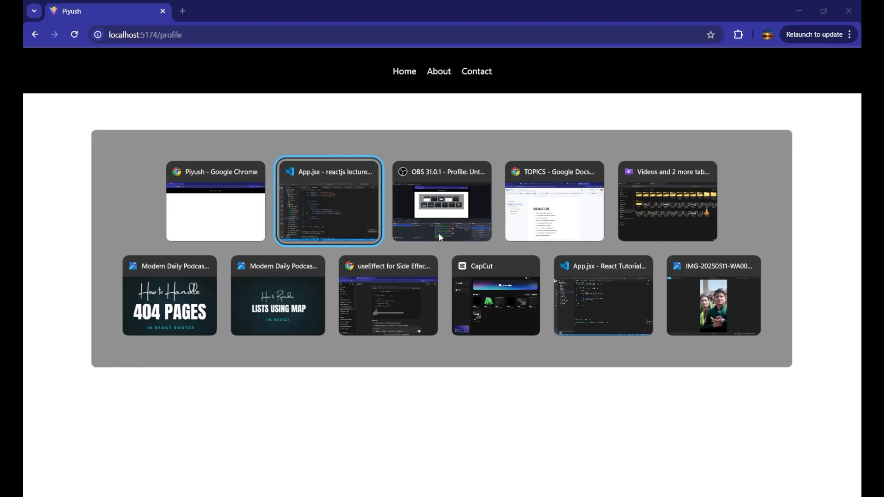
Add <Route path="*" element={<NotFound/>} /> as the last route in App.jsx
click(328, 201)
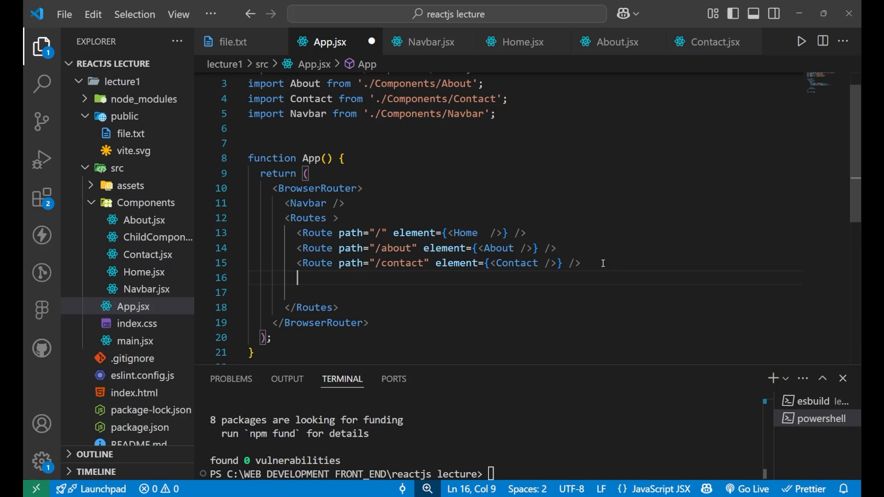
text(<)
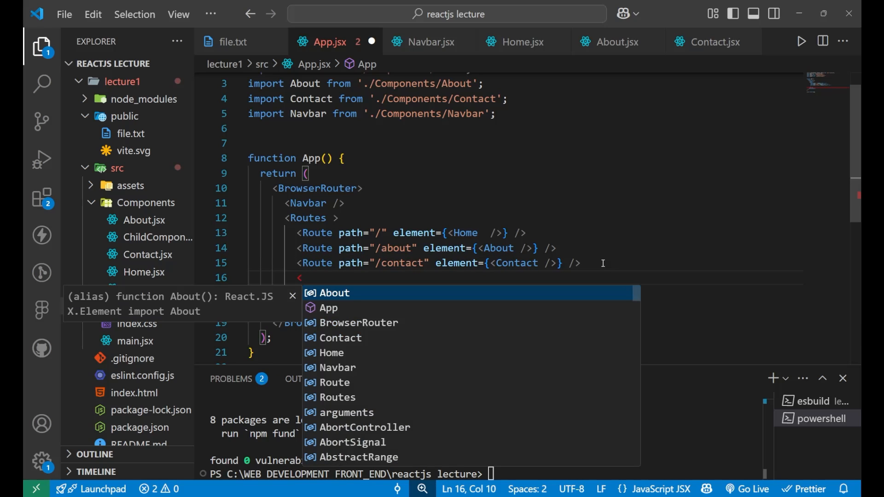
text(Route path)
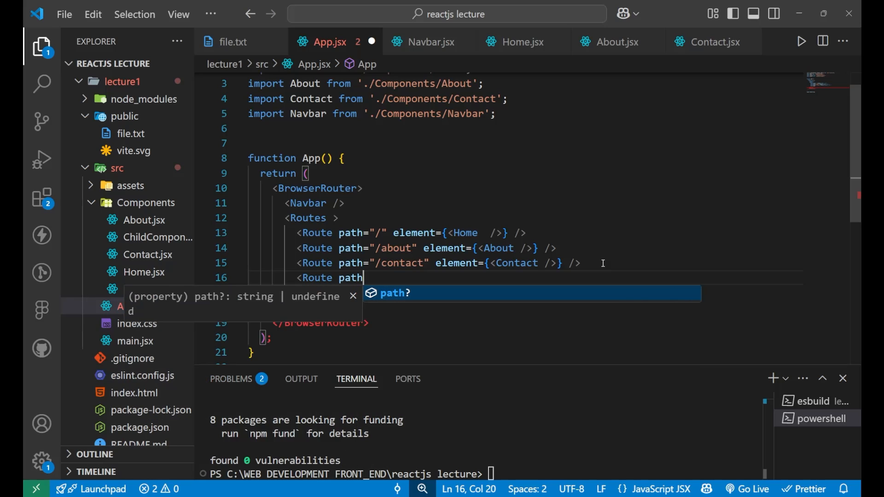
text(=")
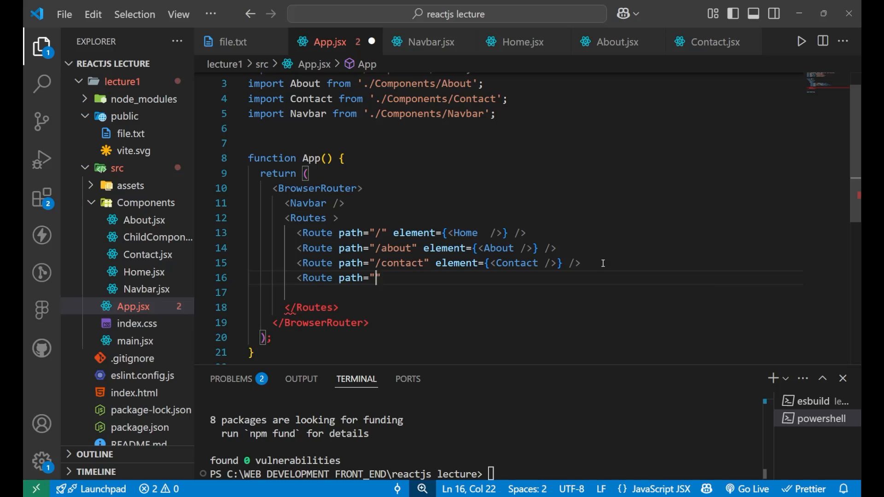
text(*)
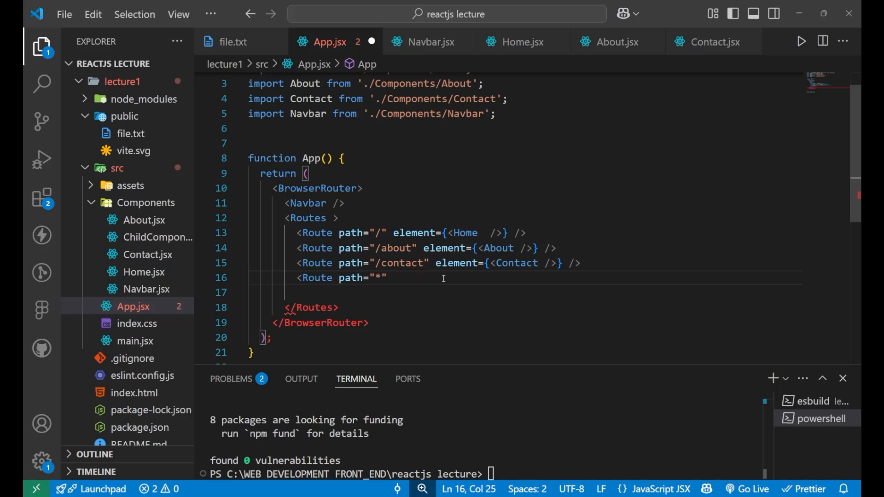
text(element)
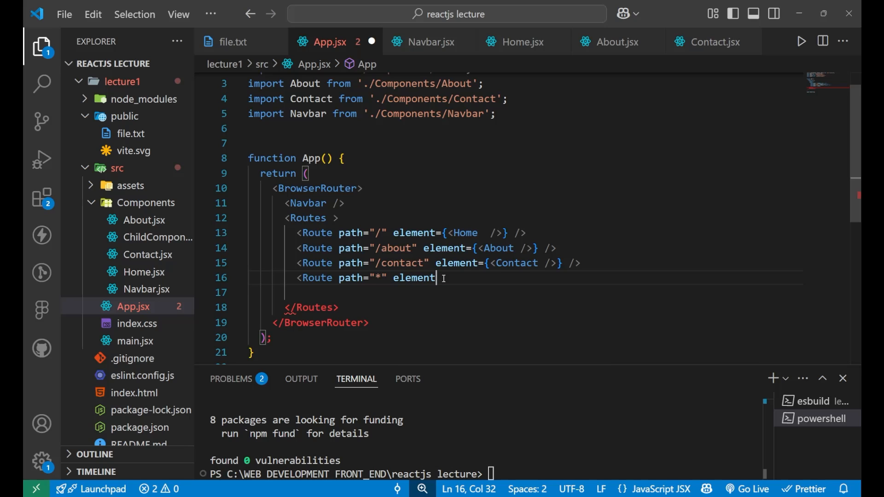
text(={})
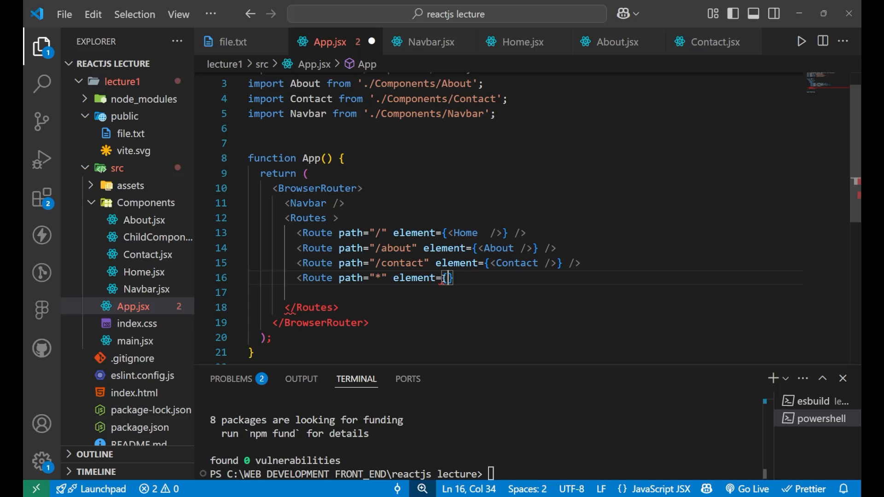
text(<NotFound)
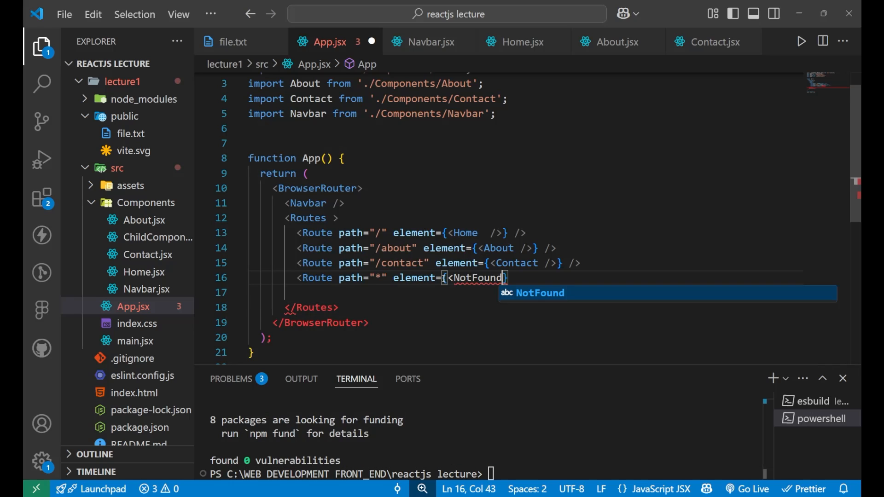
text(/>)
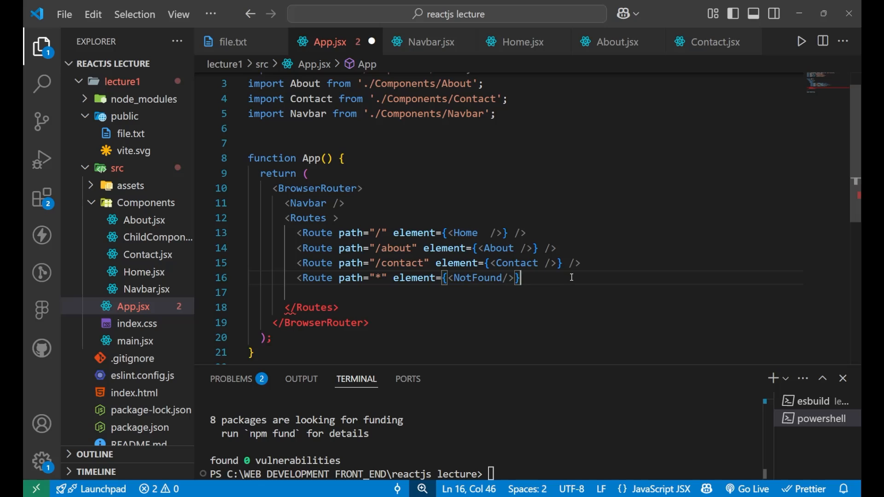
text(/>)
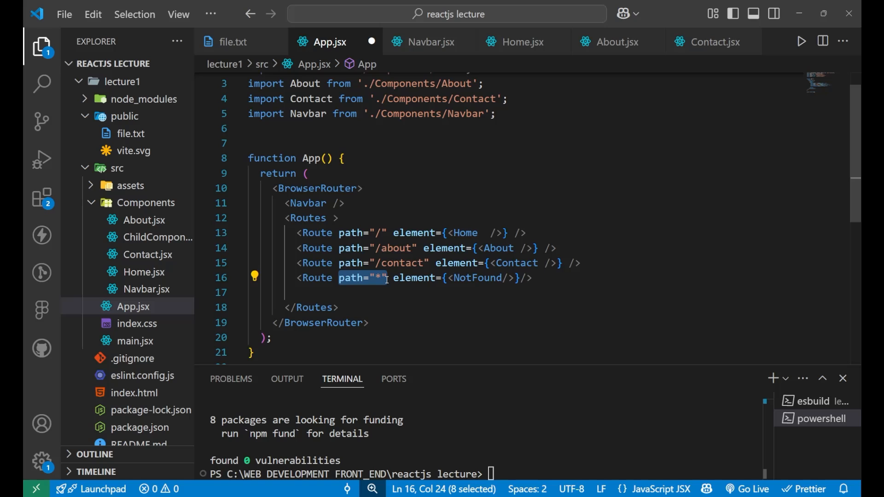
mouse_move(409, 278)
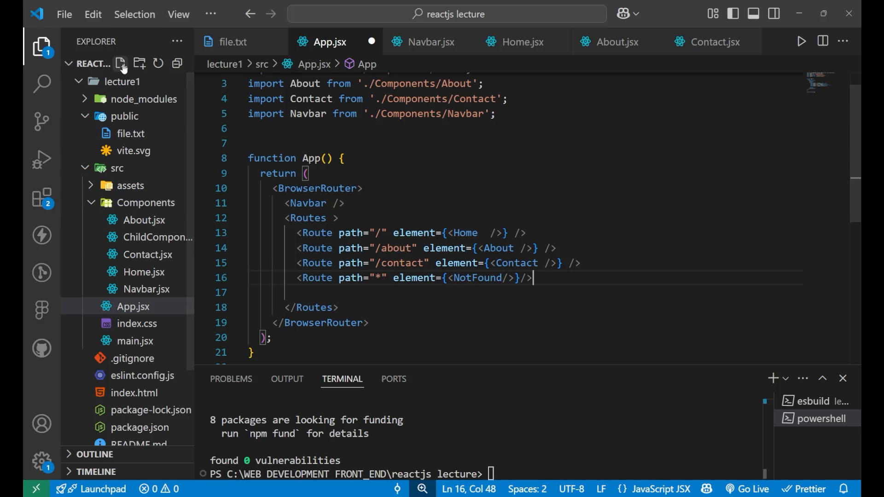
Create a new file NotFound.jsx inside the Components folder
click(133, 306)
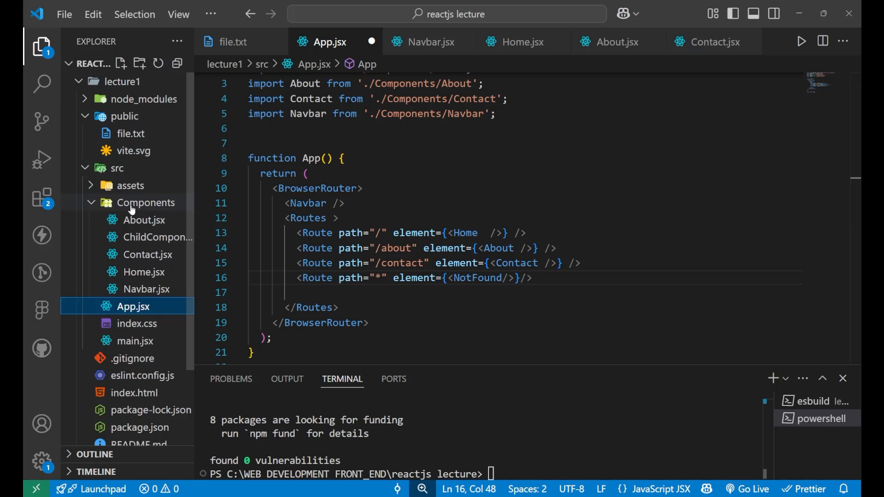
click(145, 203)
text(NOt)
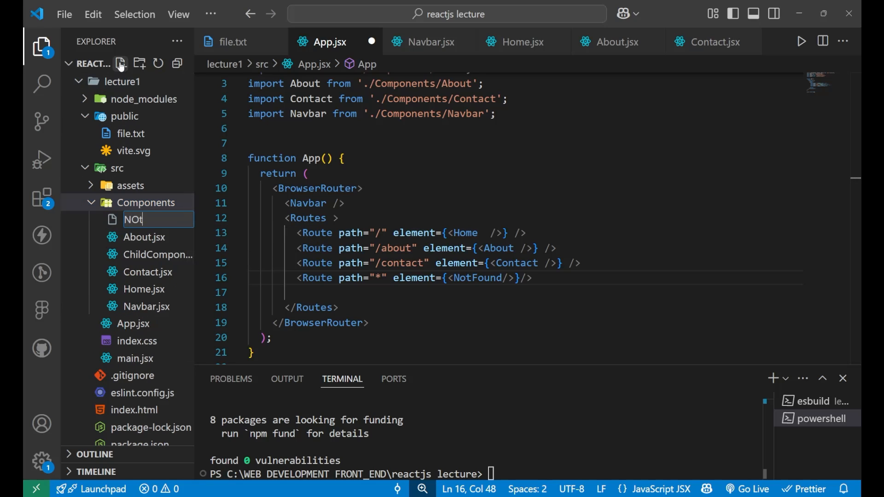
text(Foun)
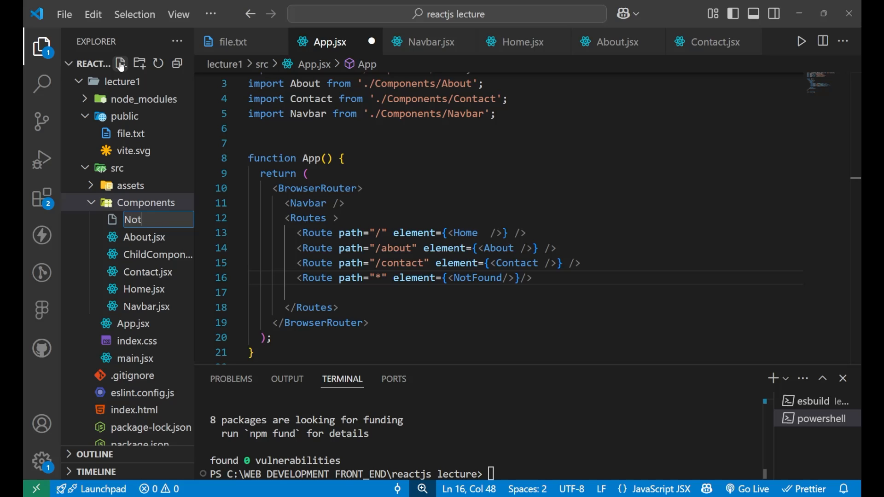
text(Found)
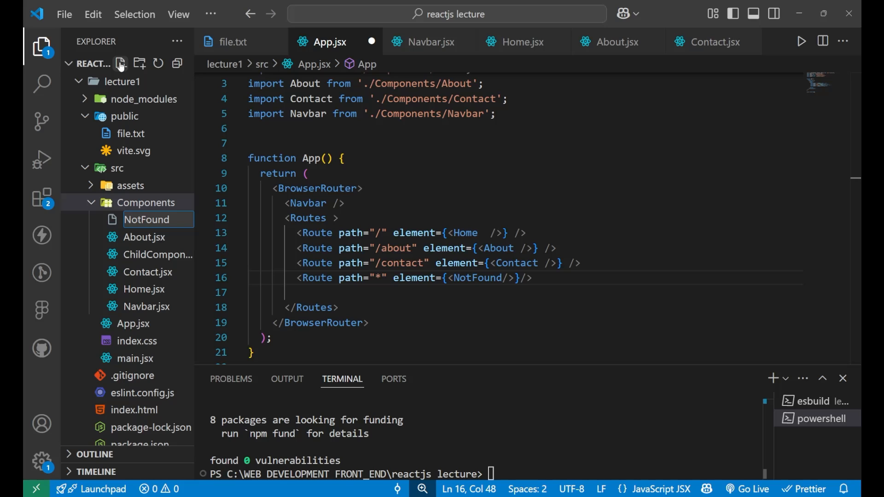
key(Enter)
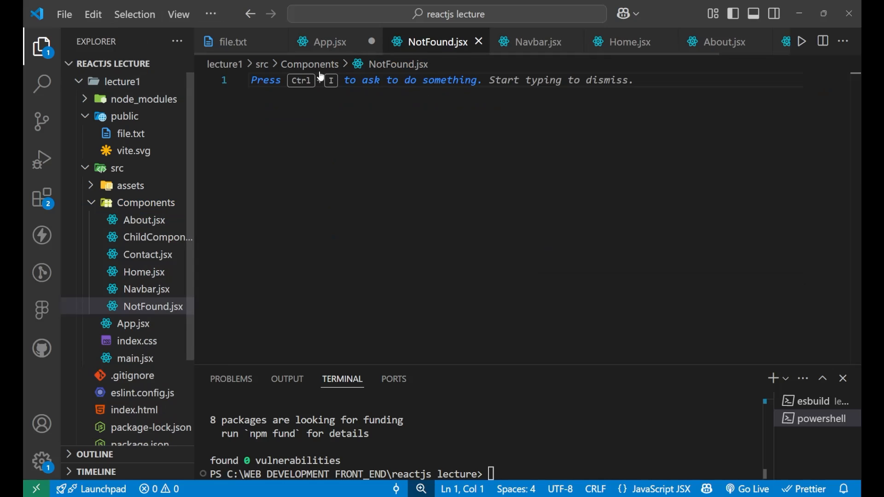
mouse_move(306, 119)
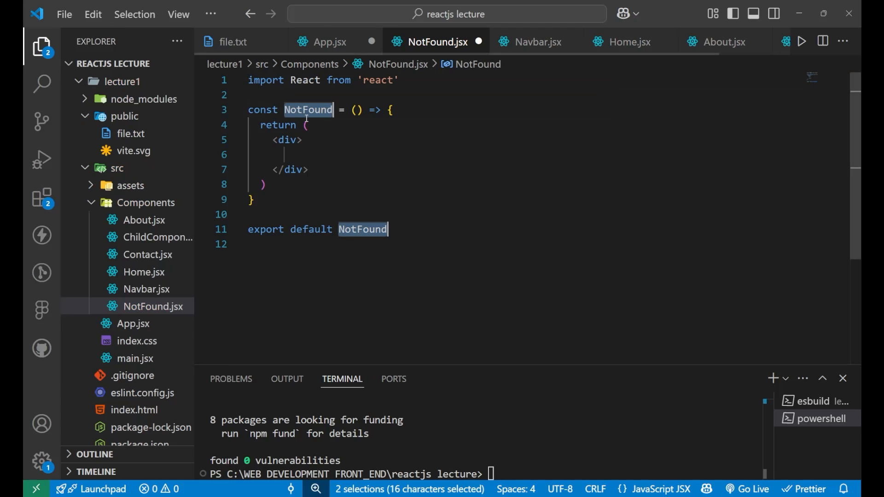
Insert a React arrow-function component snippet with 'Not Found' inside its div
click(295, 155)
text(Not F)
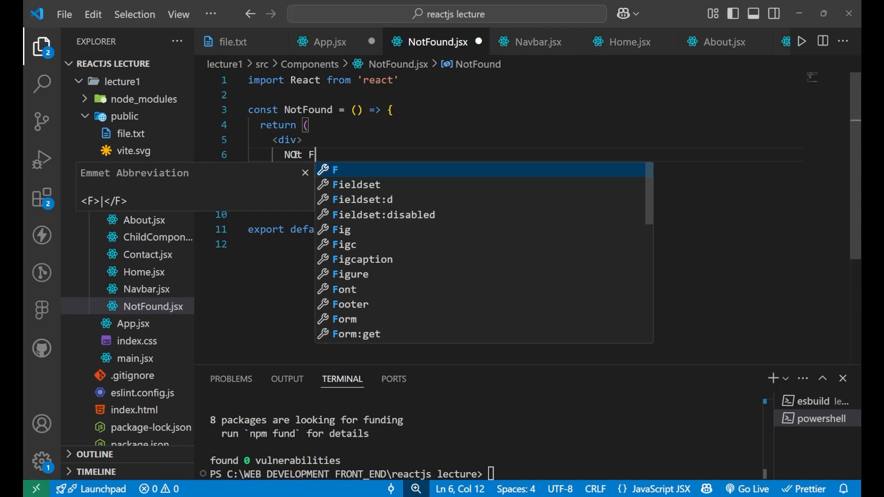
text(un)
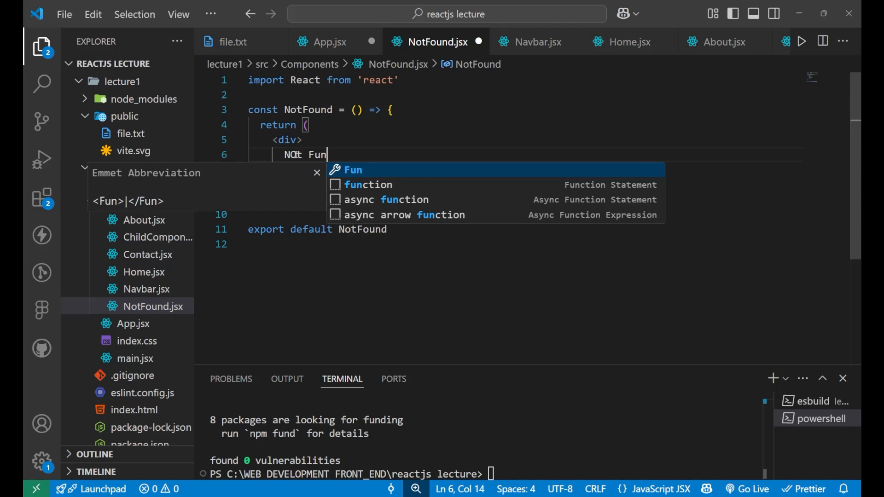
text(d)
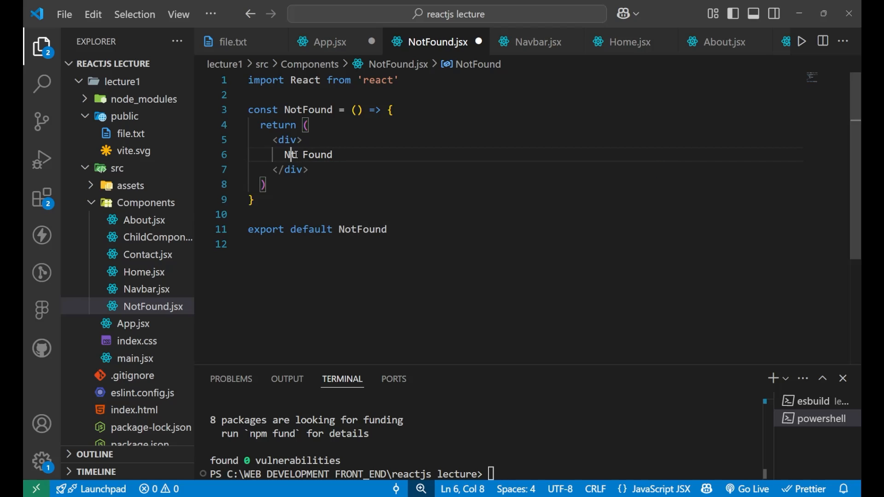
text(o)
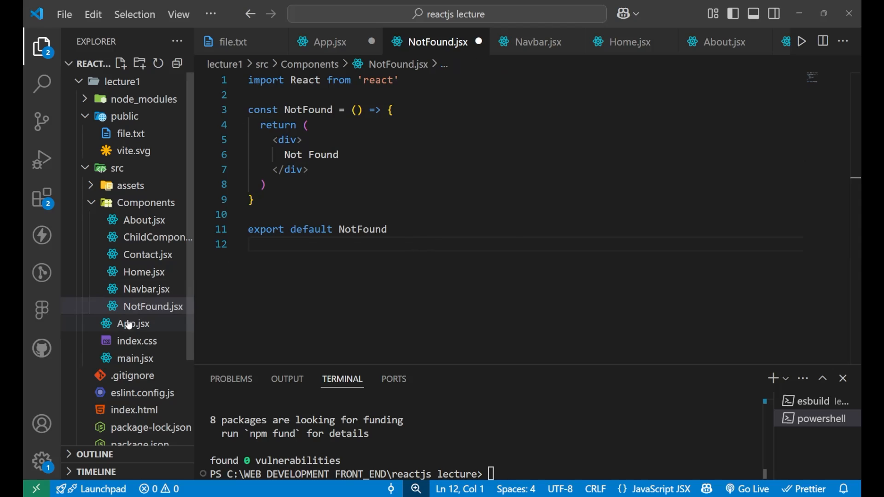
Import NotFound from './Components/NotFound' in App.jsx and save the file
click(134, 323)
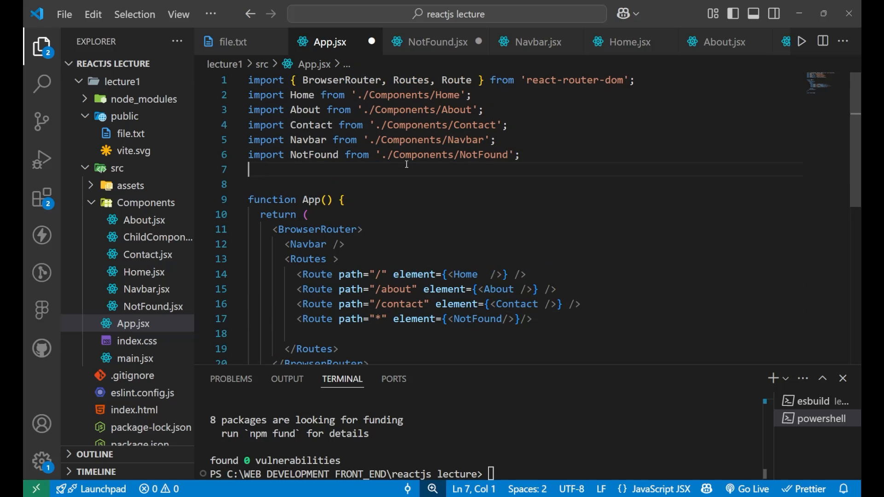
key(alt+tab)
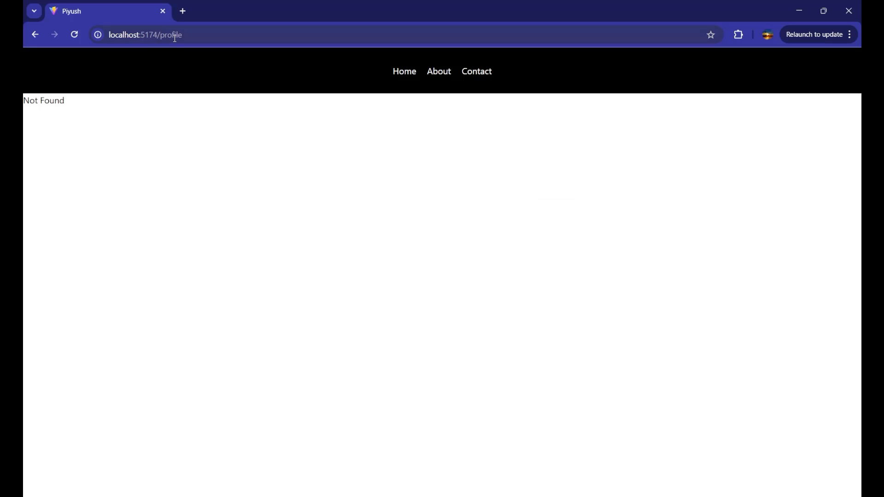
Load the made-up path localhost:5174/fjsvjasbfvasvjasbv and confirm Not Found appears
text(fjsvjasbfvasvjasbv)
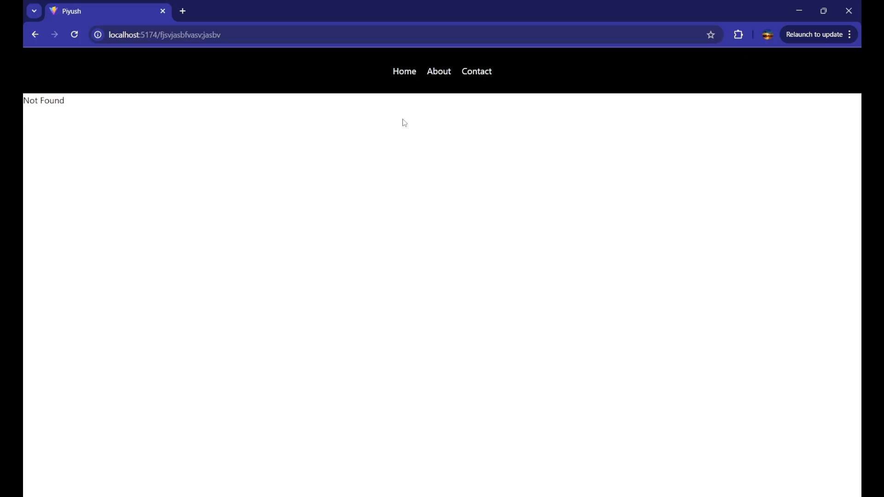
key(alt+tab)
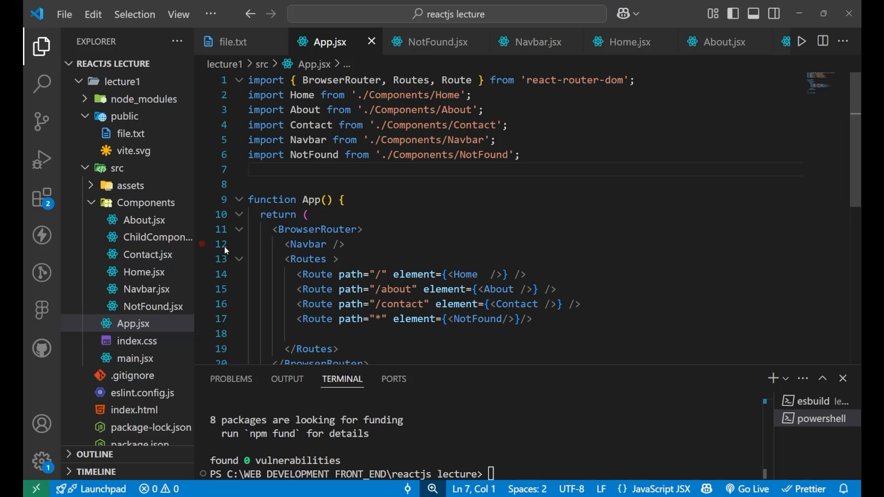
Style the NotFound div 'items-center p-[35%] text-center' and add an h1 reading NOT FOUND
click(152, 306)
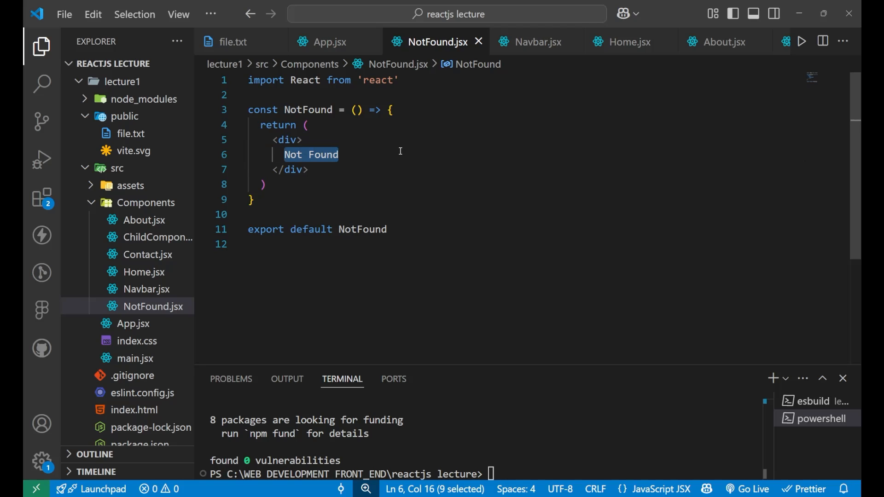
key(Delete)
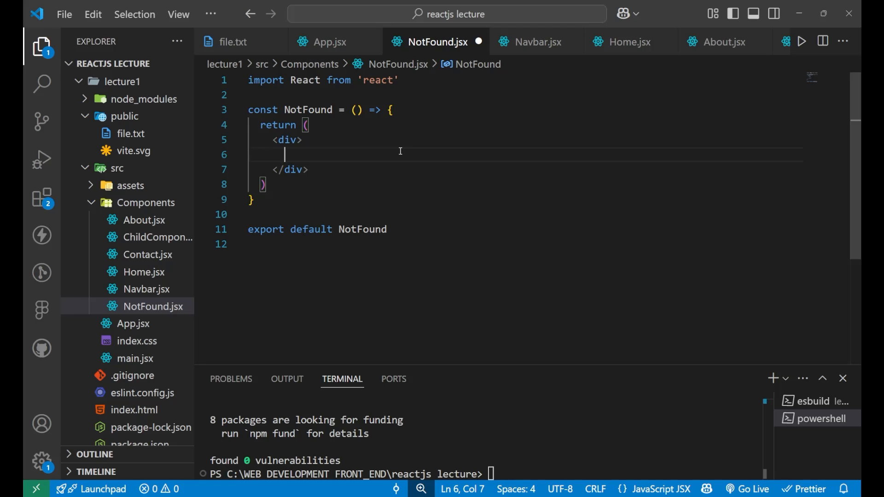
click(305, 140)
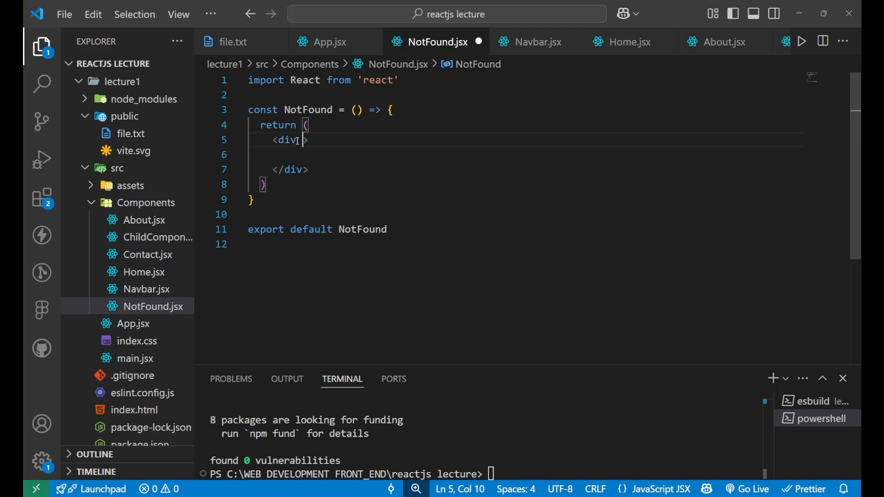
text(className='')
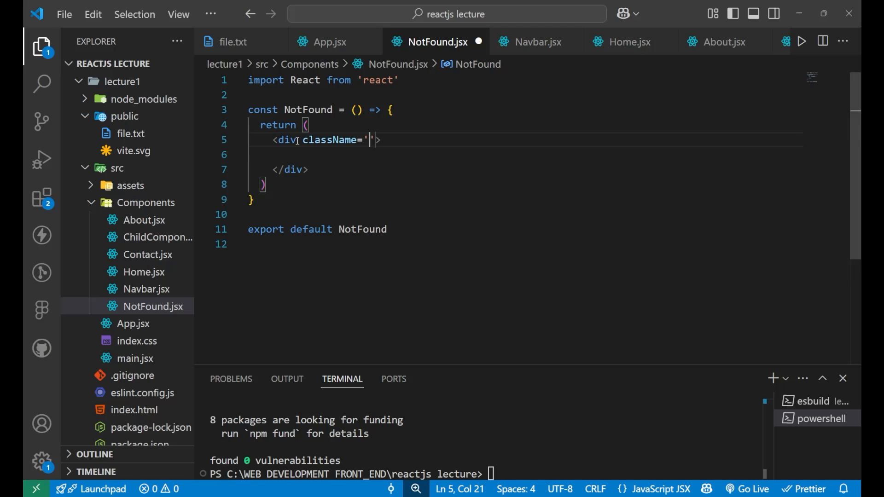
text(items-center p)
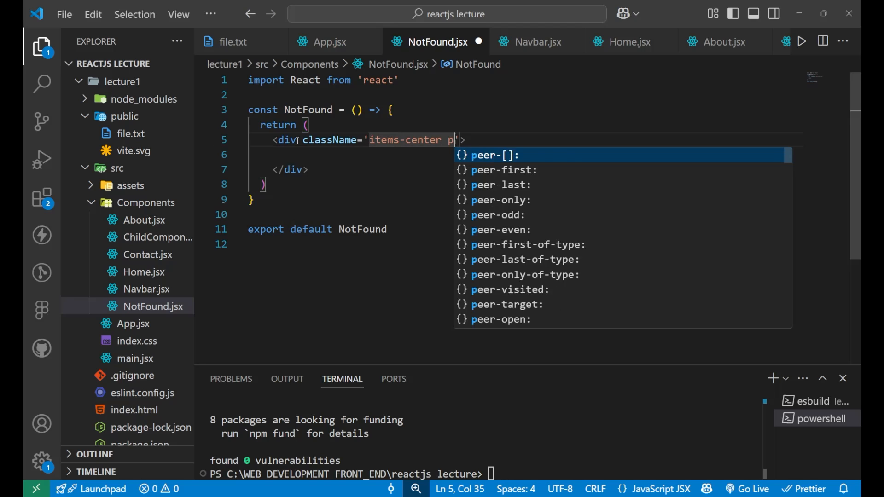
text(adding)
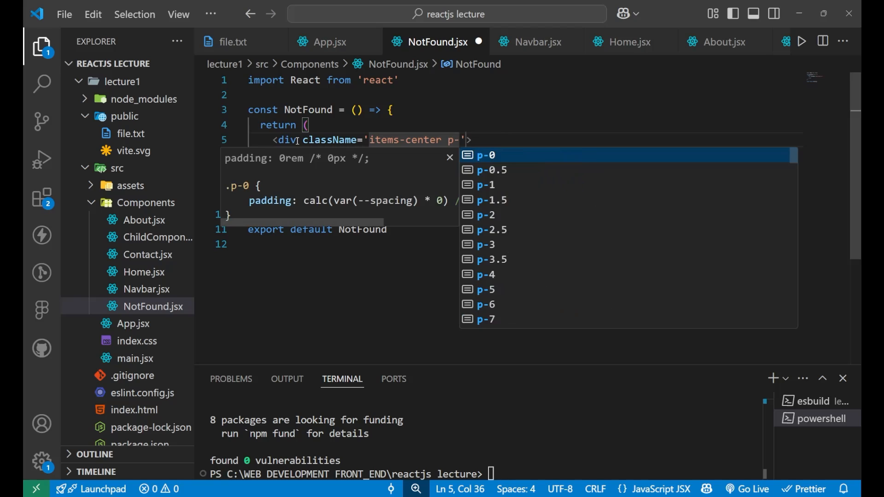
text([)
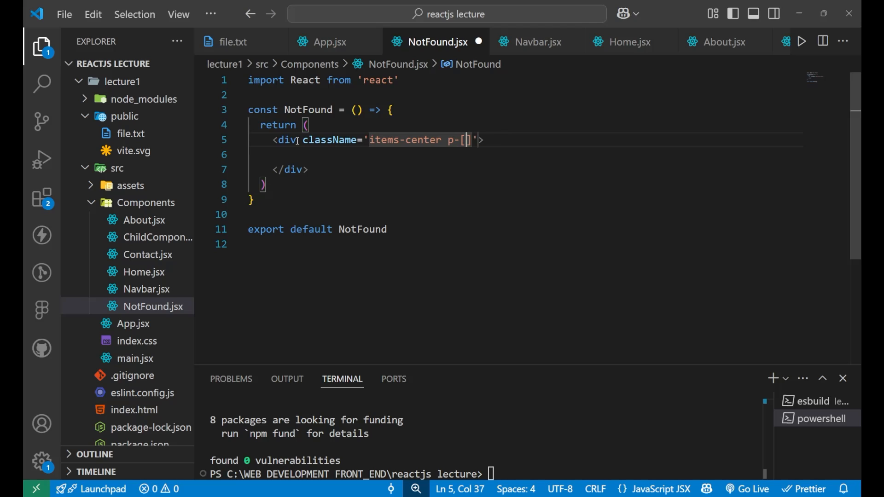
text(35%)
click(525, 155)
text(<h1></h1>)
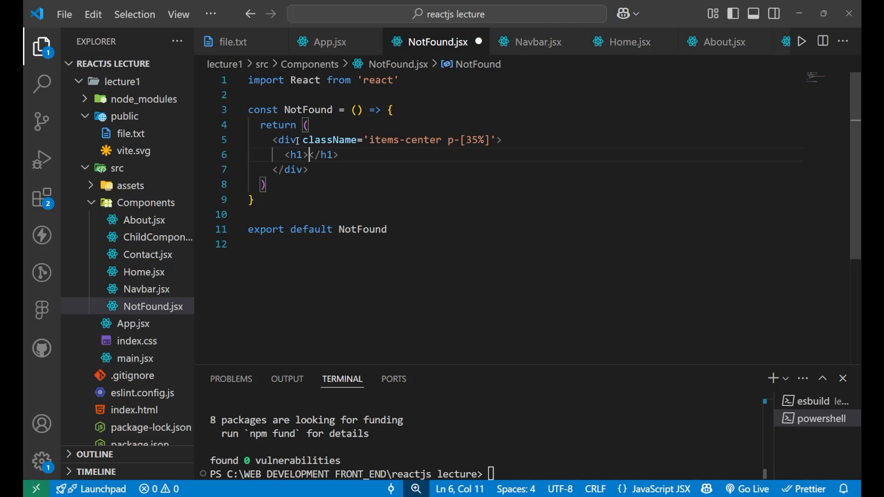
text(NOT F)
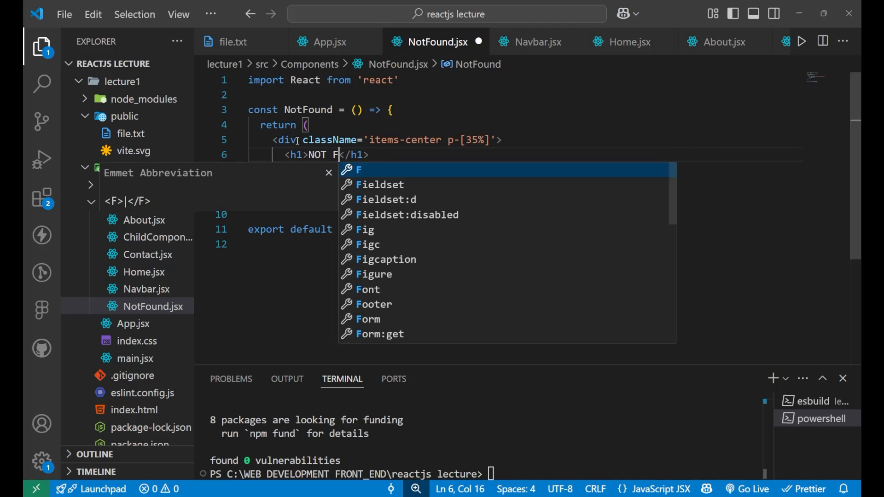
text(OUND)
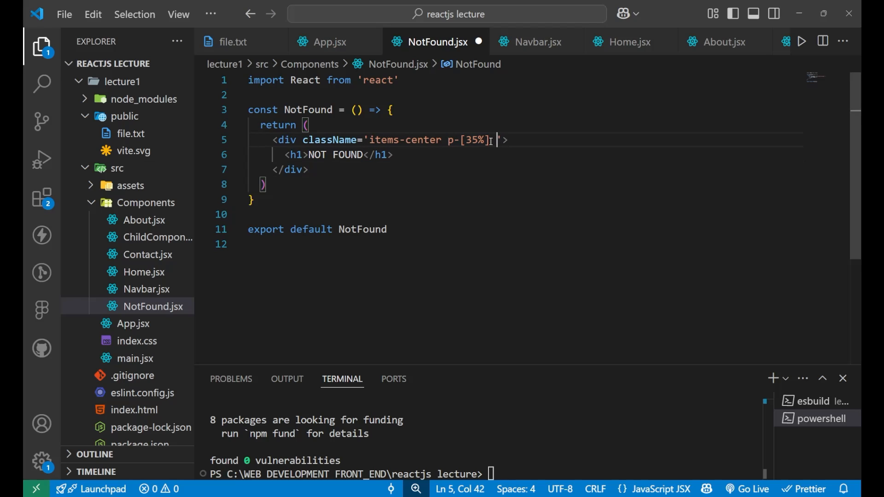
text(text-center)
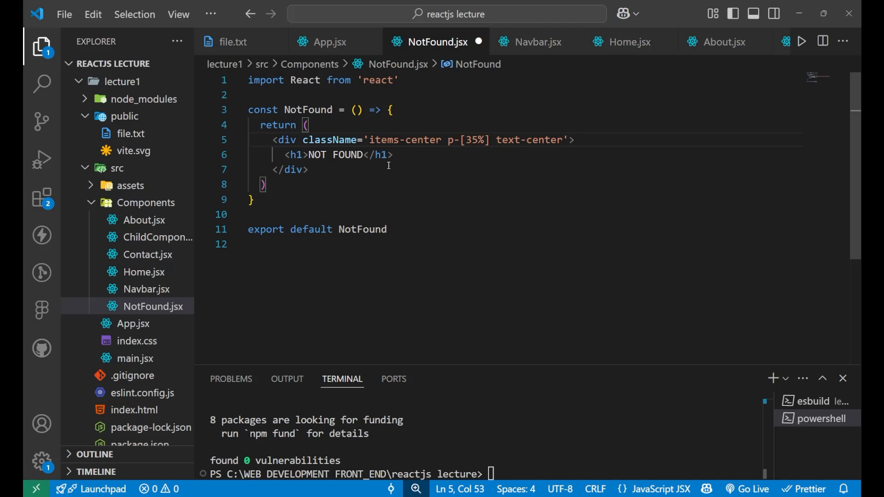
Give the NOT FOUND heading a text-5xl className
click(303, 154)
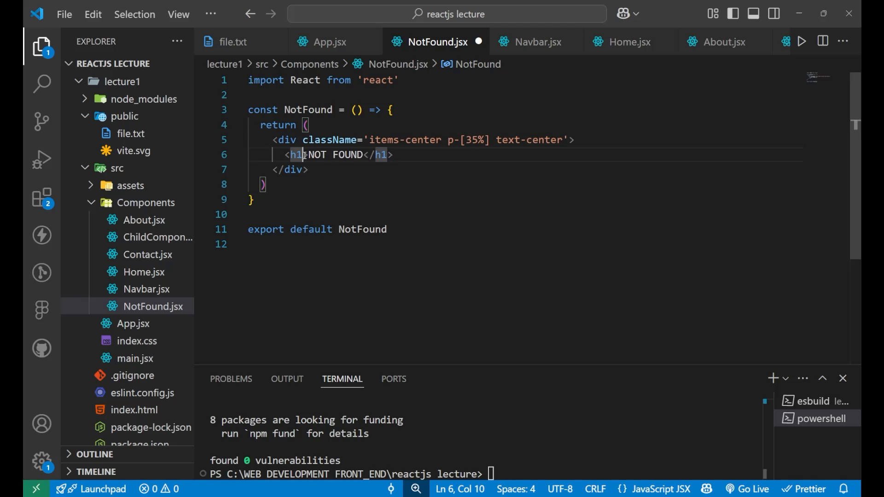
text(className='')
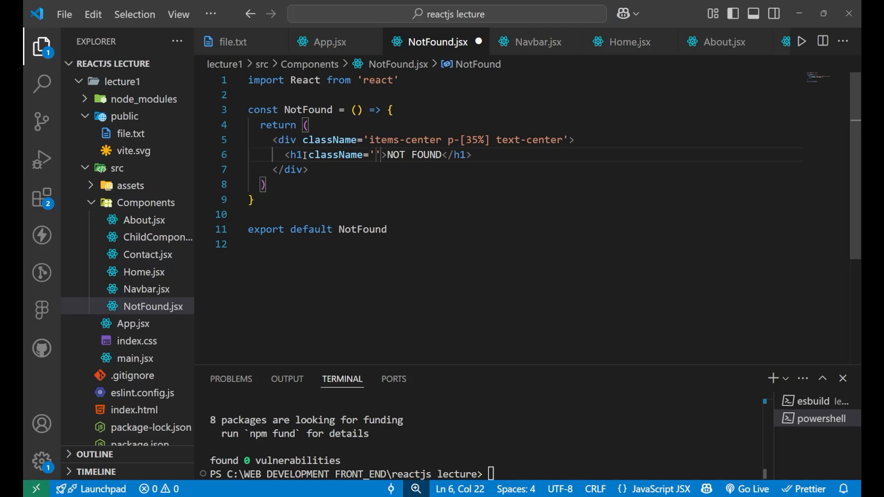
text(tex)
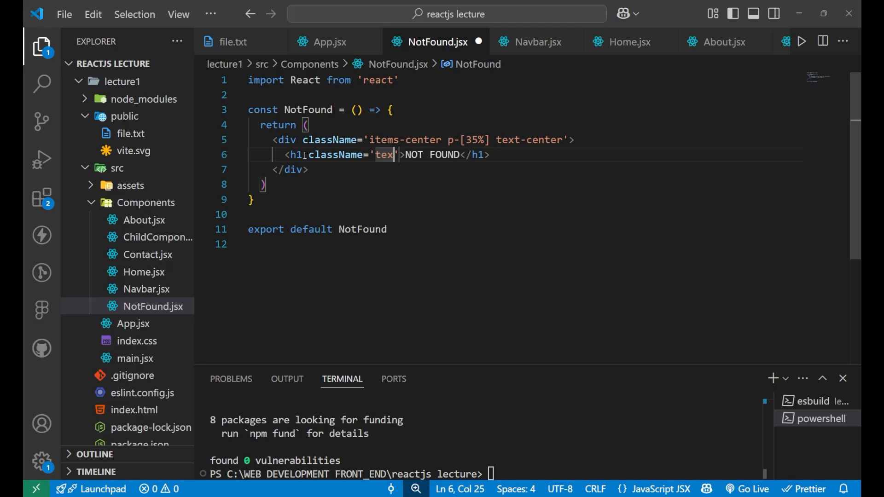
text(t-5xl)
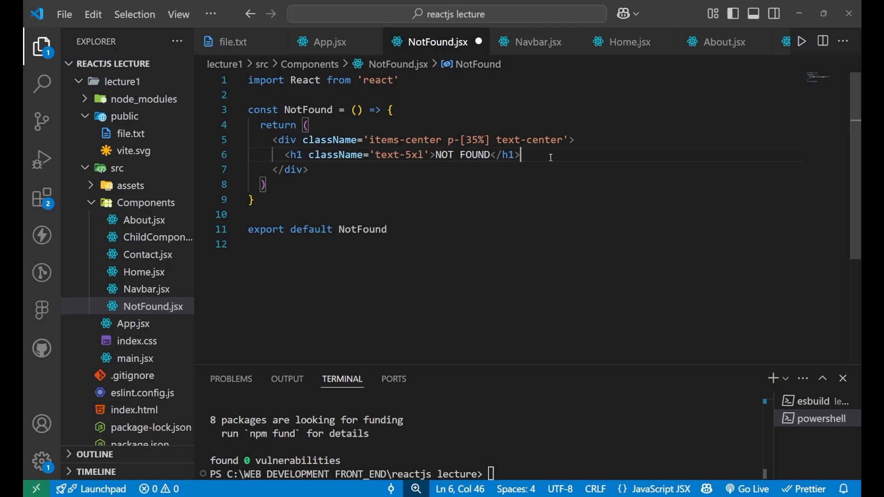
Add a <p>This route doesn't exist</p> paragraph below the heading
key(Enter)
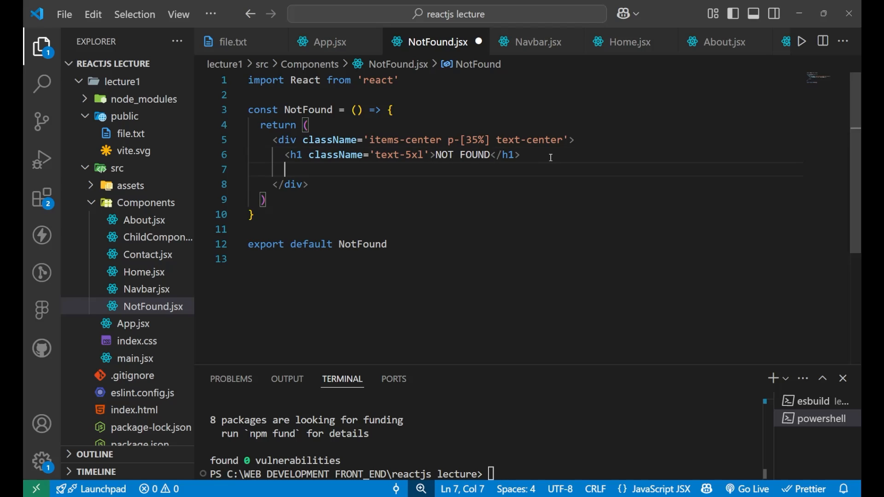
text(<p></p>)
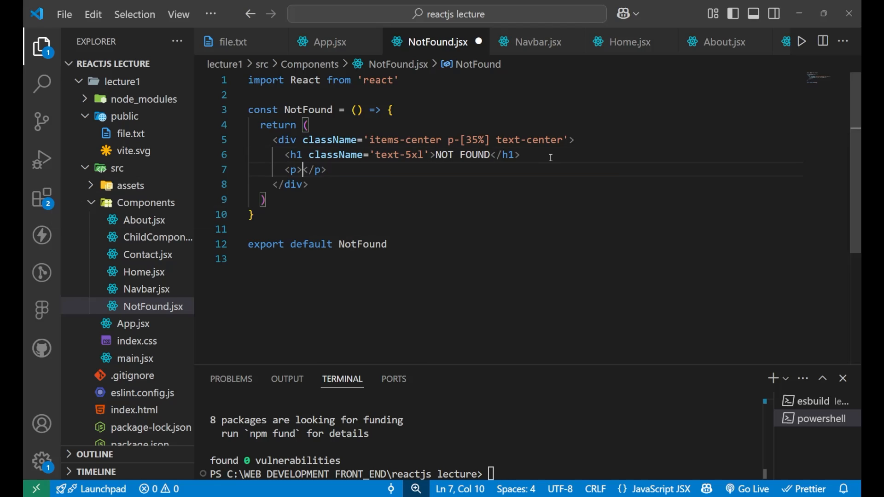
text(This r)
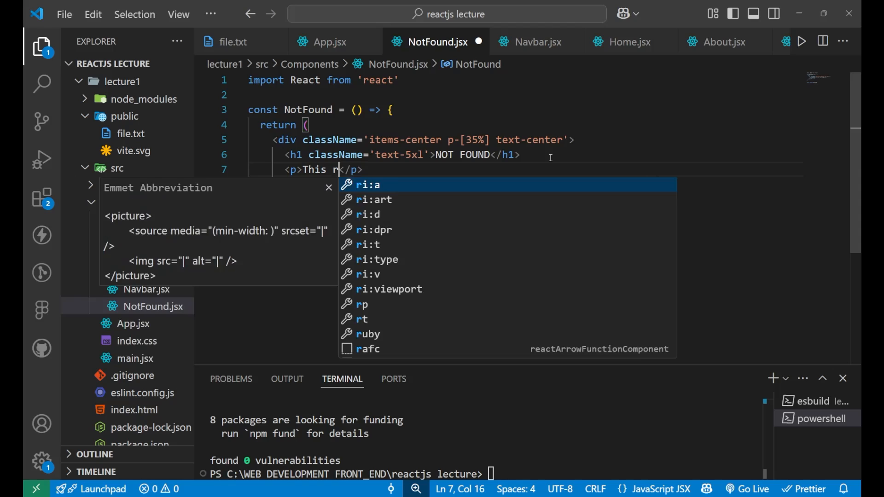
text(oute doe)
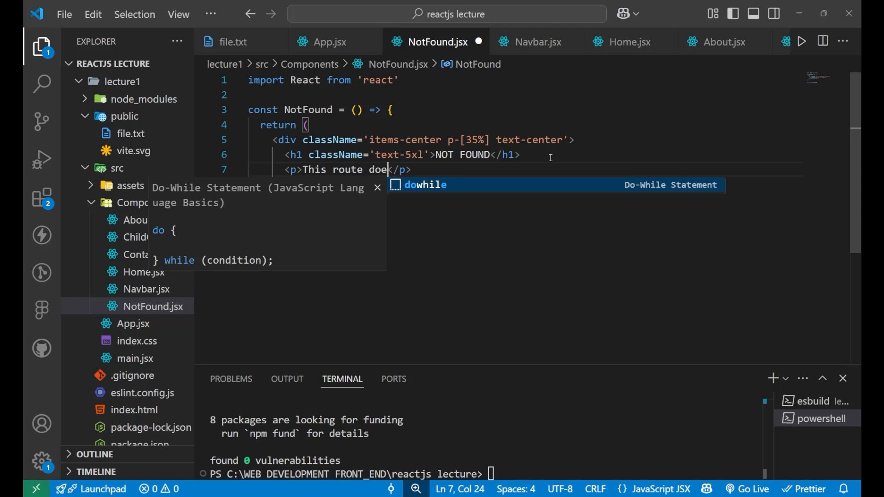
text(sn)
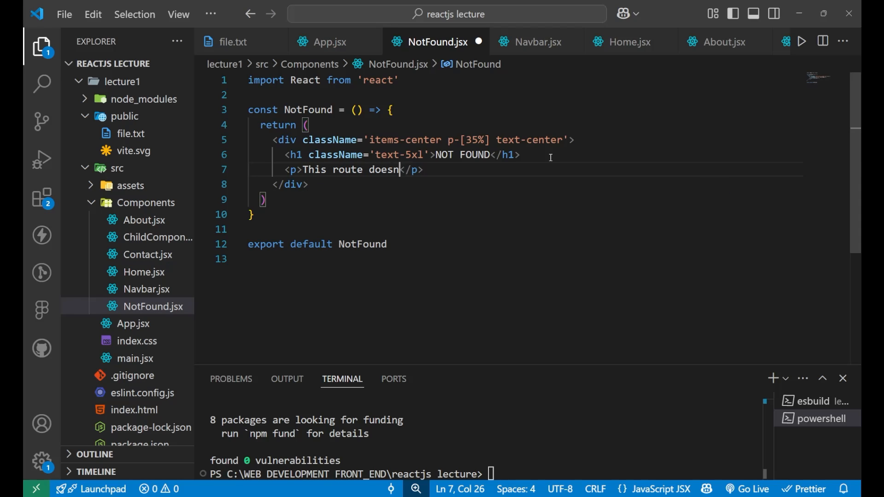
text('t)
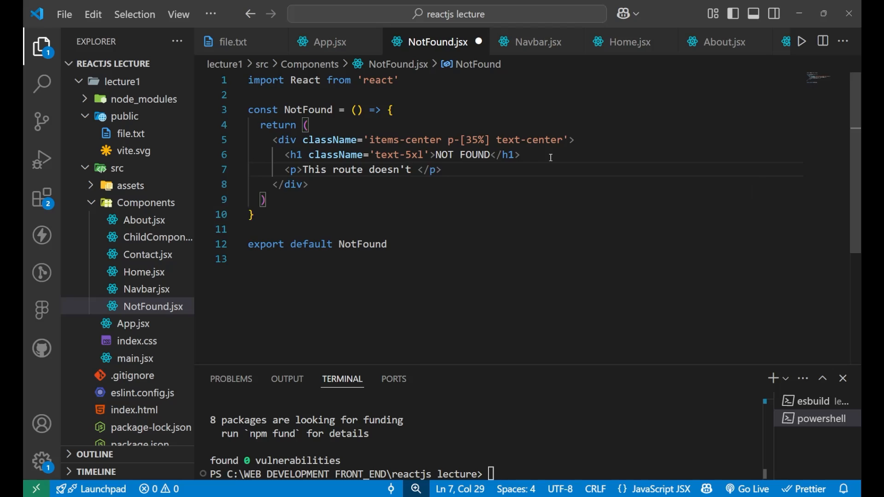
text(exist)
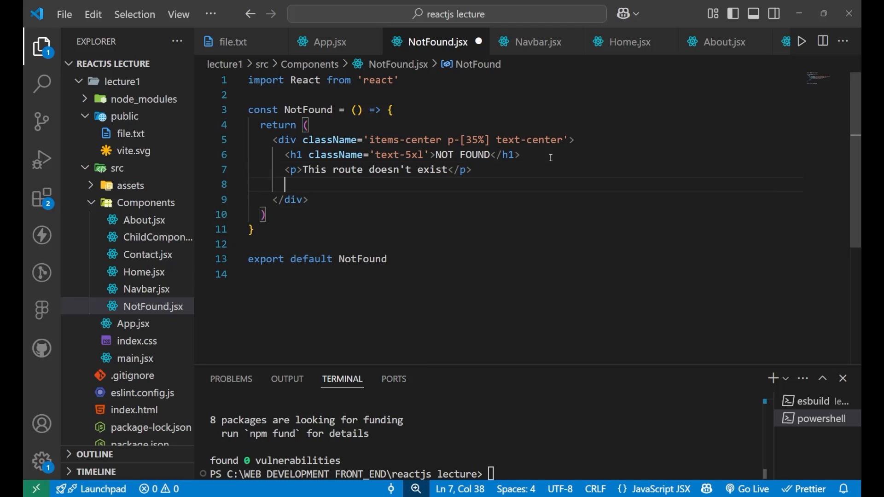
text(Link)
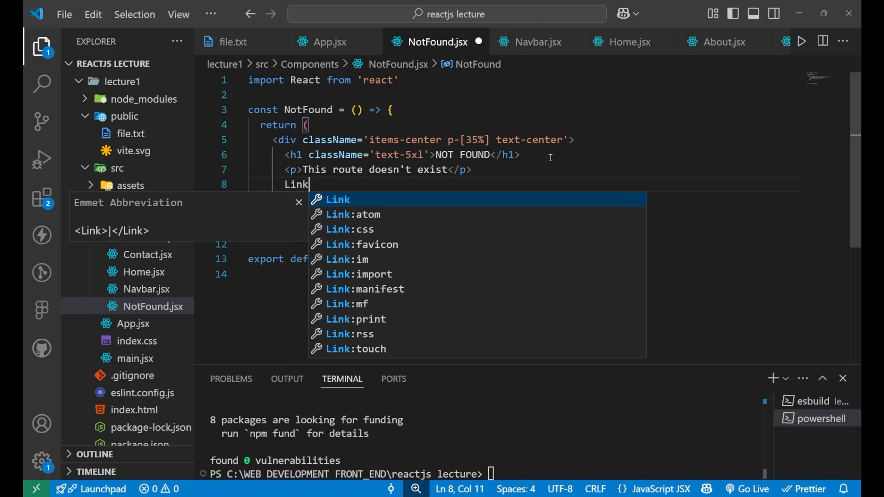
Insert a Link reading 'Back To Home' and import Link from "react-router-dom"
key(Tab)
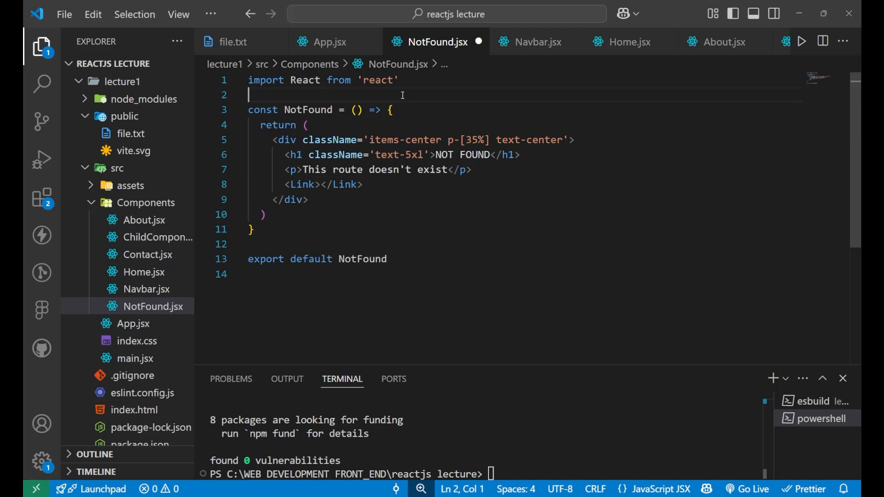
text(import)
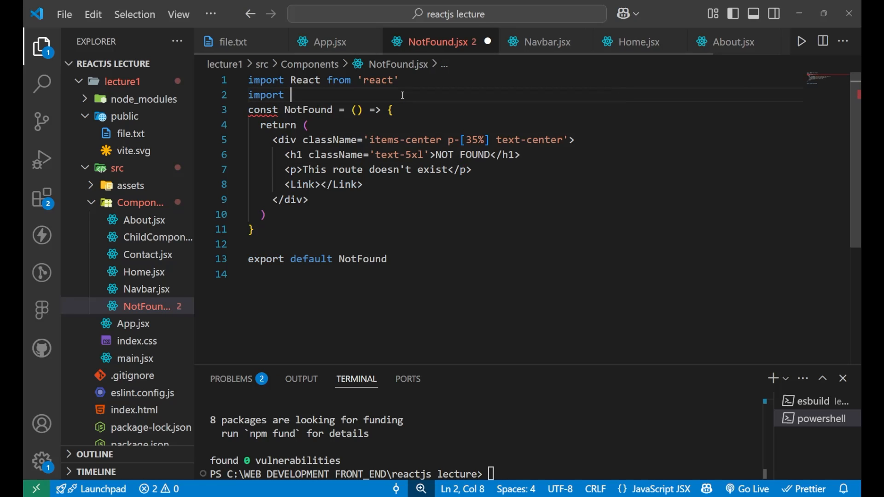
text(Link from)
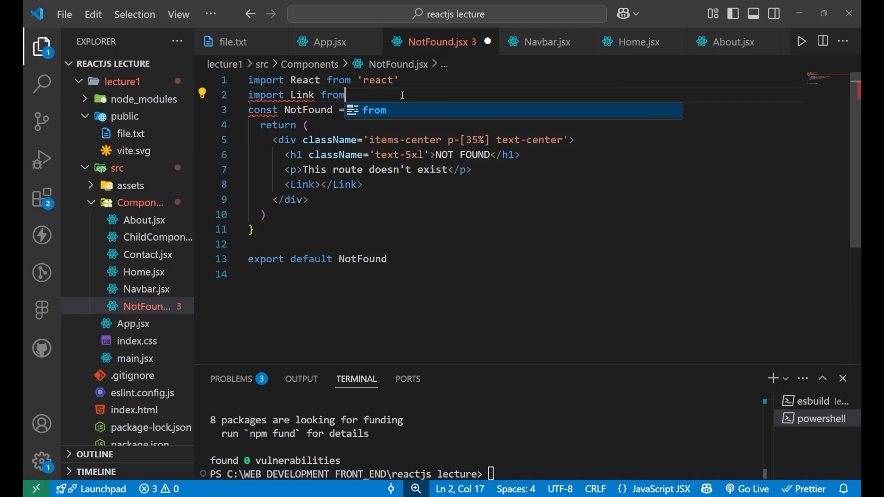
text("react-router-dom)
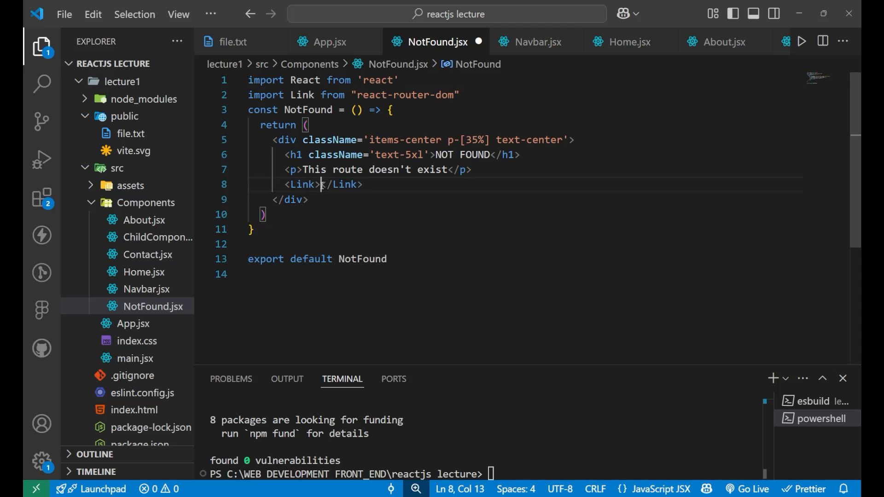
text(Back To Home)
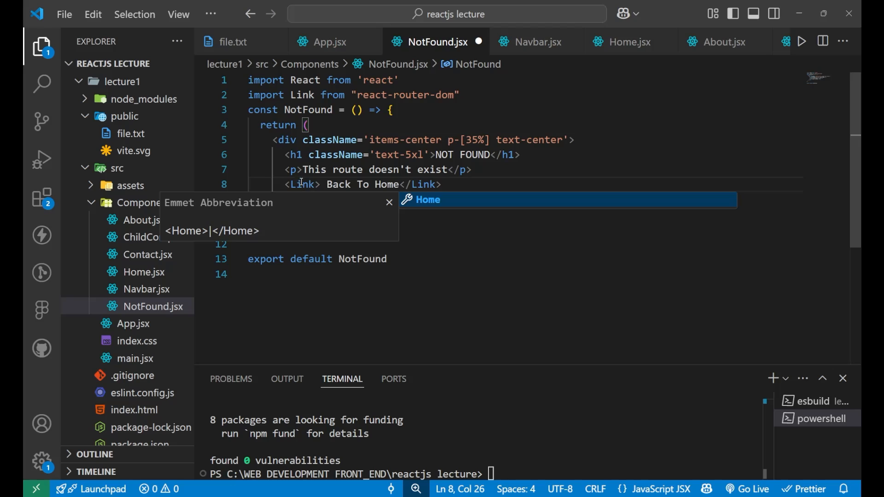
text(t)
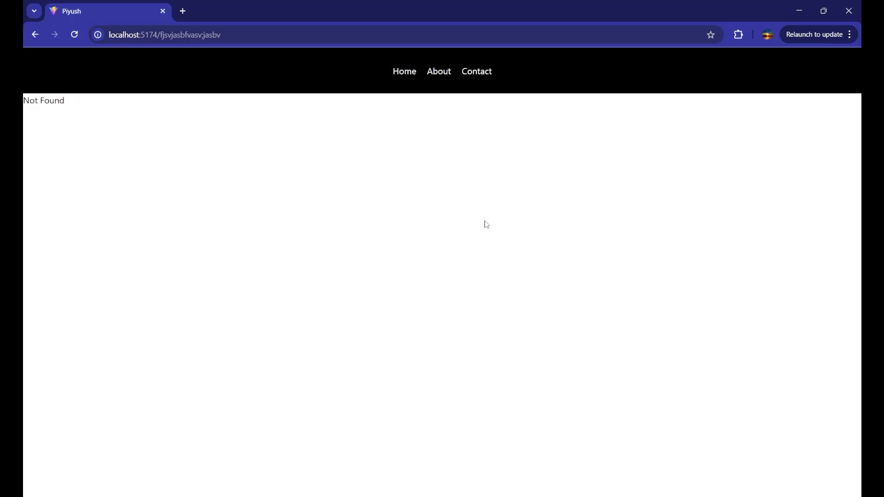
Switch to a named {Link} import, point the Link to "/", save, and check Chrome
click(73, 34)
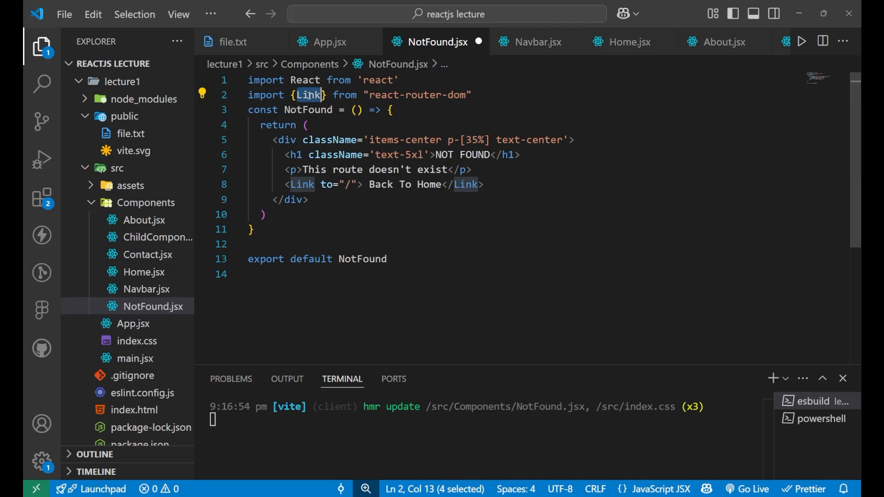
key(alt+tab)
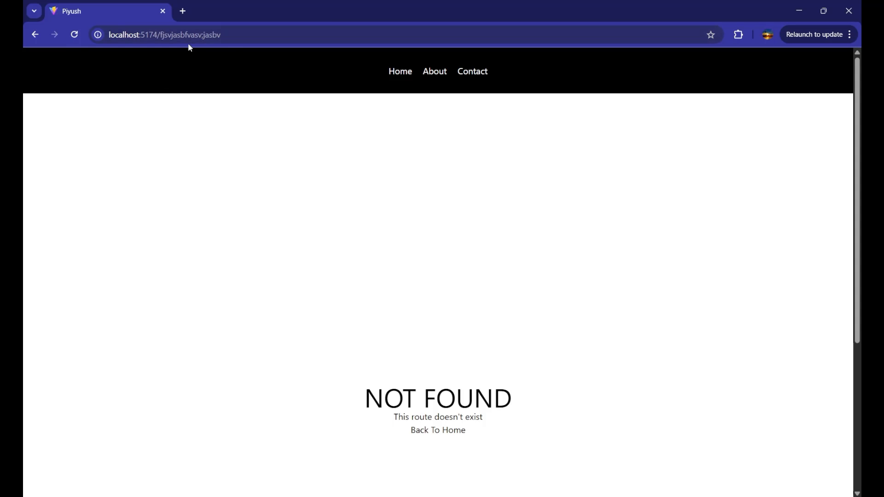
mouse_move(302, 225)
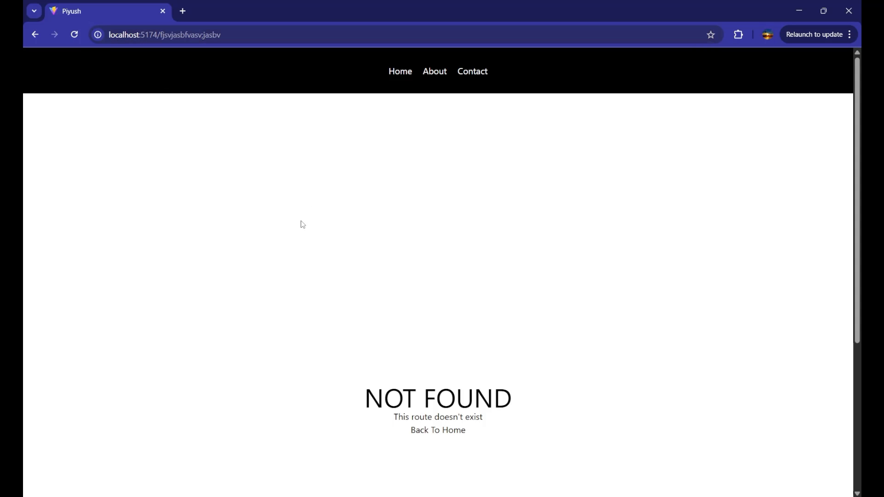
mouse_move(473, 317)
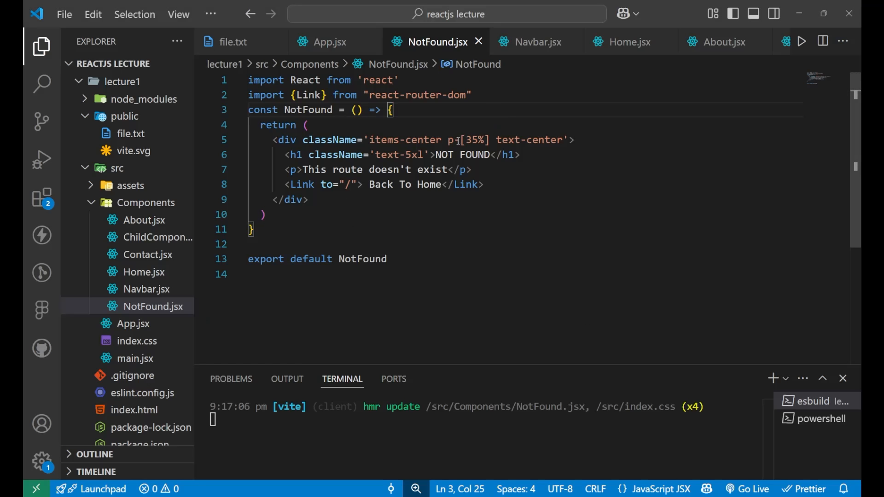
In Chrome, follow Back To Home from the NOT FOUND page to the Welcome to the Home Page screen
key(alt+tab)
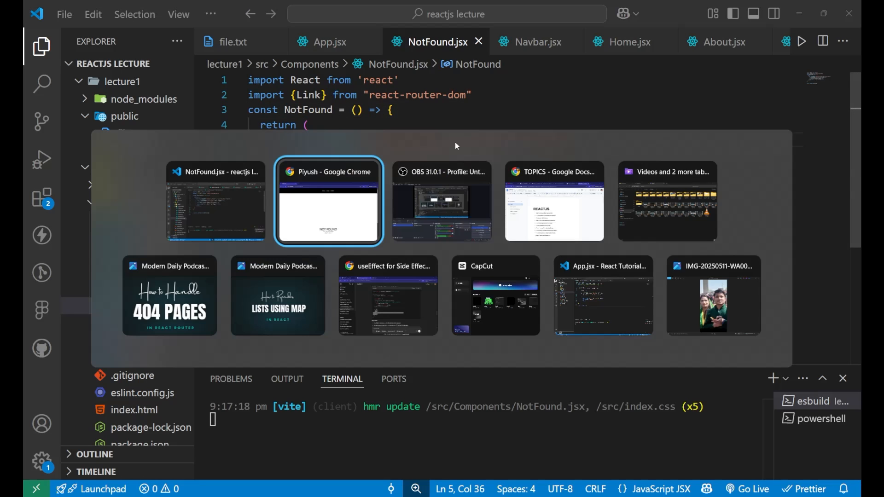
click(328, 201)
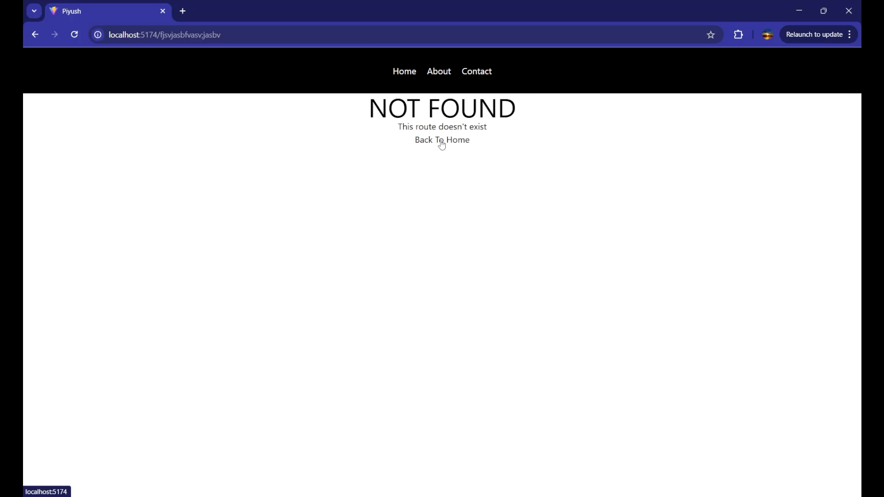
click(442, 140)
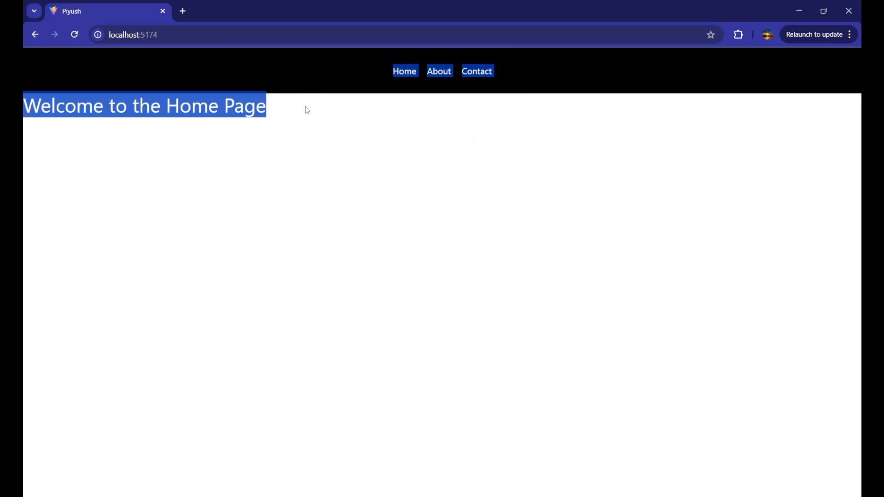
click(326, 183)
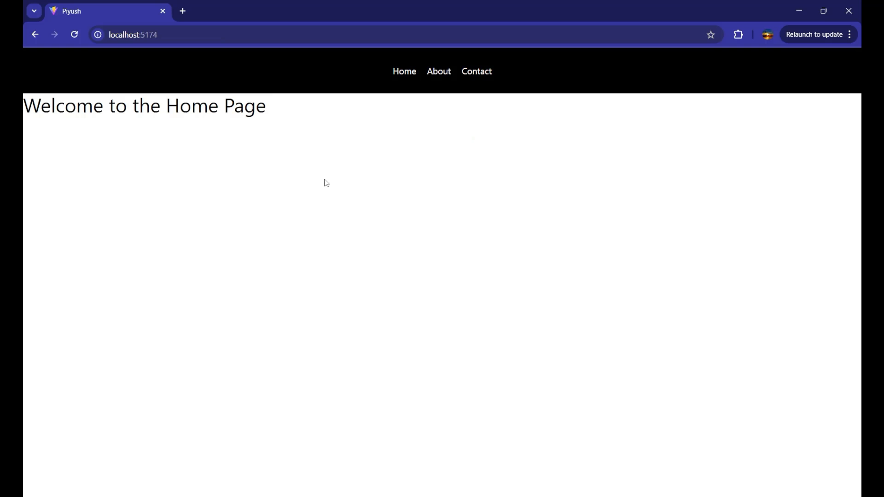
mouse_move(445, 208)
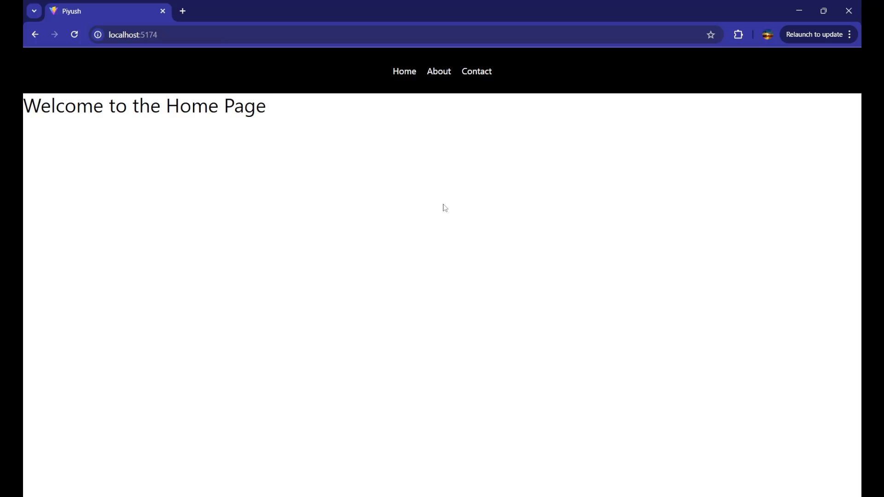
mouse_move(314, 113)
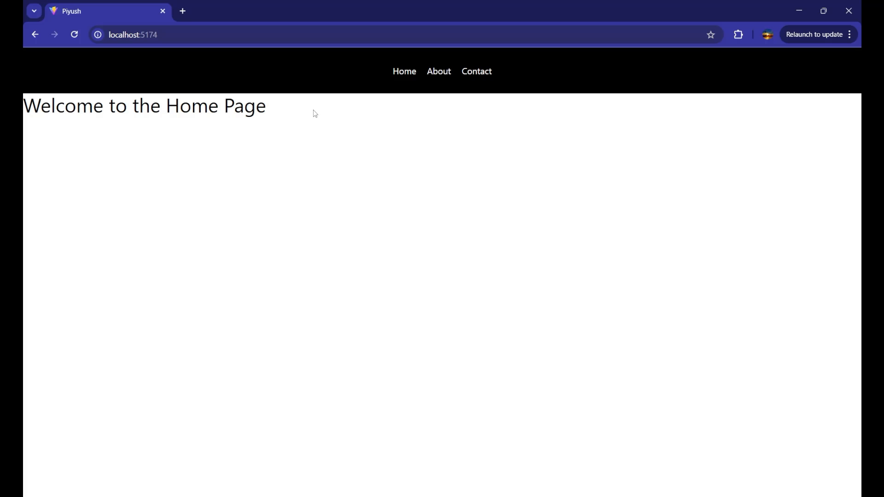
mouse_move(203, 85)
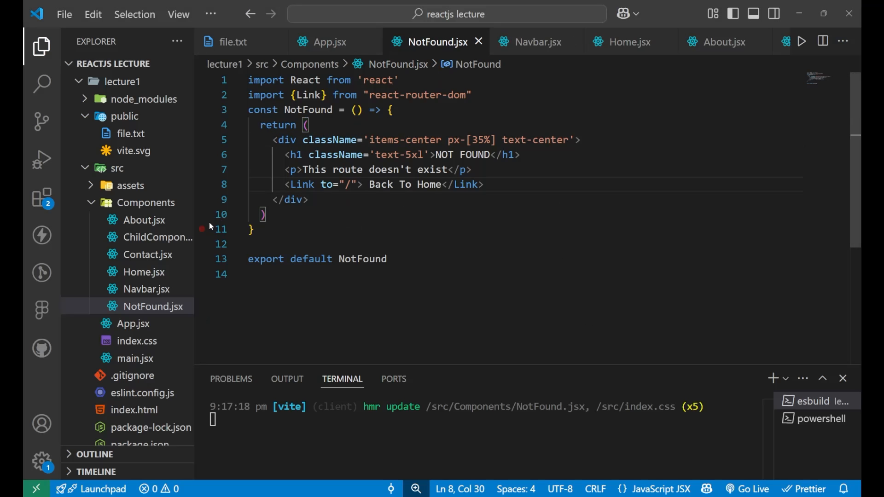
Open App.jsx and highlight the path="*" route and its NotFound element
click(133, 323)
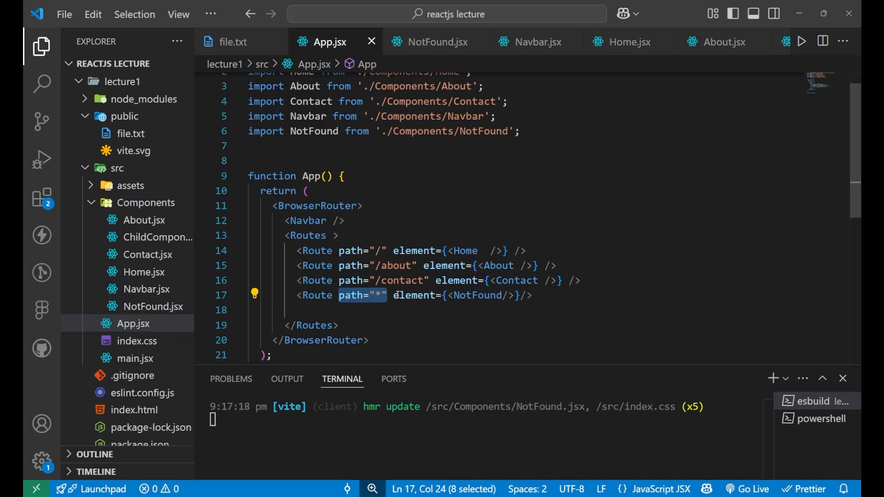
drag(388, 295, 519, 294)
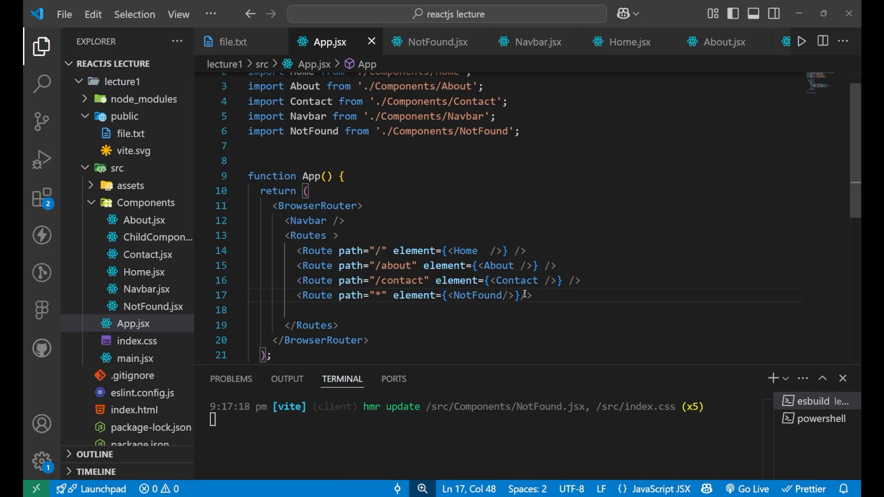
double_click(478, 295)
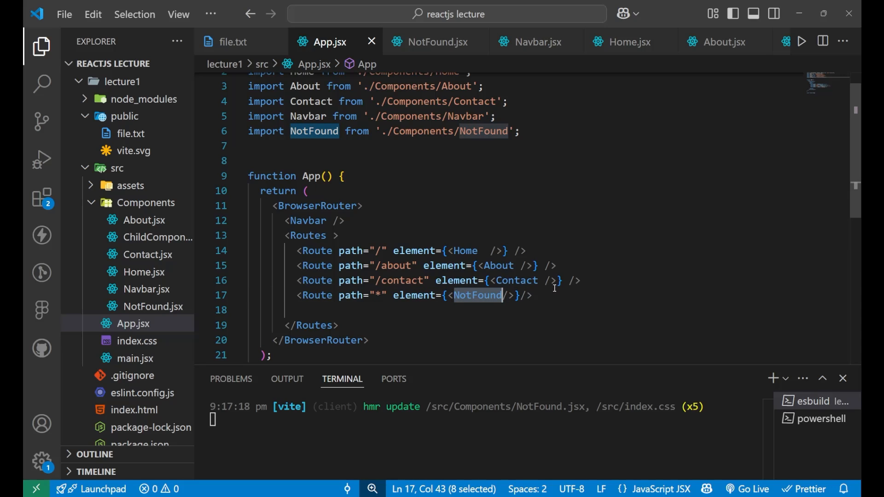
click(552, 295)
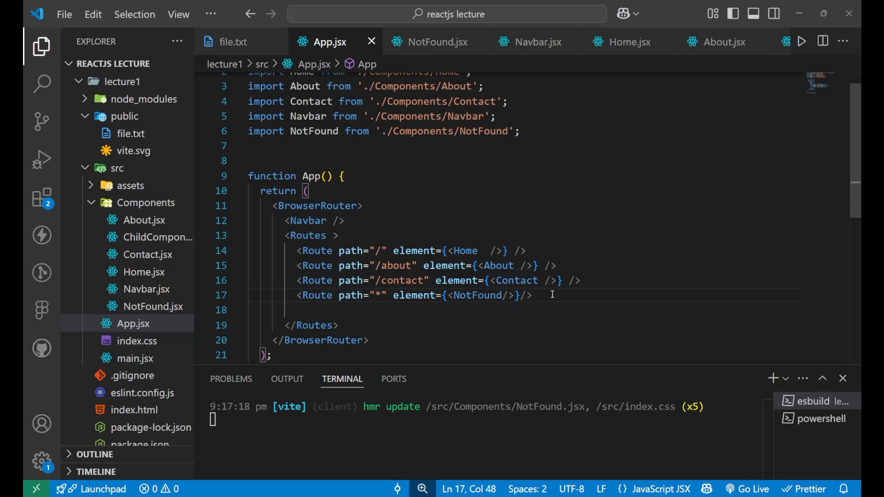